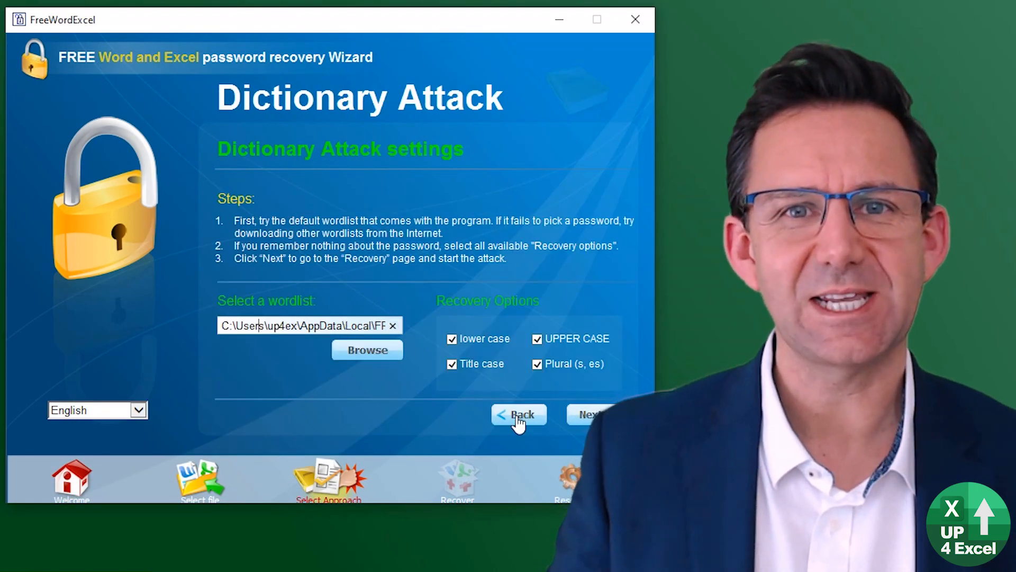
Return to the attack-approach step, then grab the decrypted file and leave only the desktop showing
left_click(518, 414)
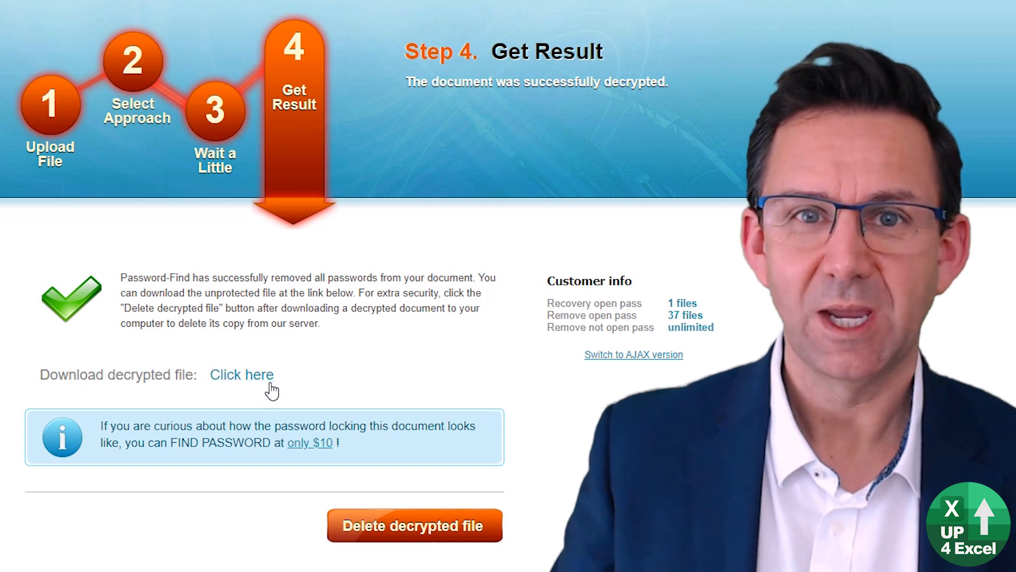
left_click(413, 525)
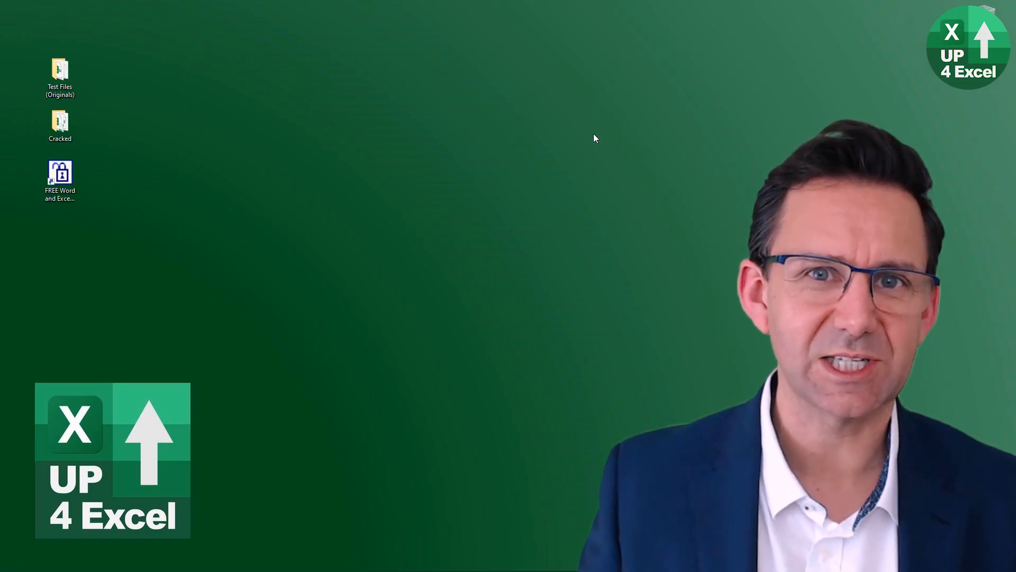
mouse_move(189, 235)
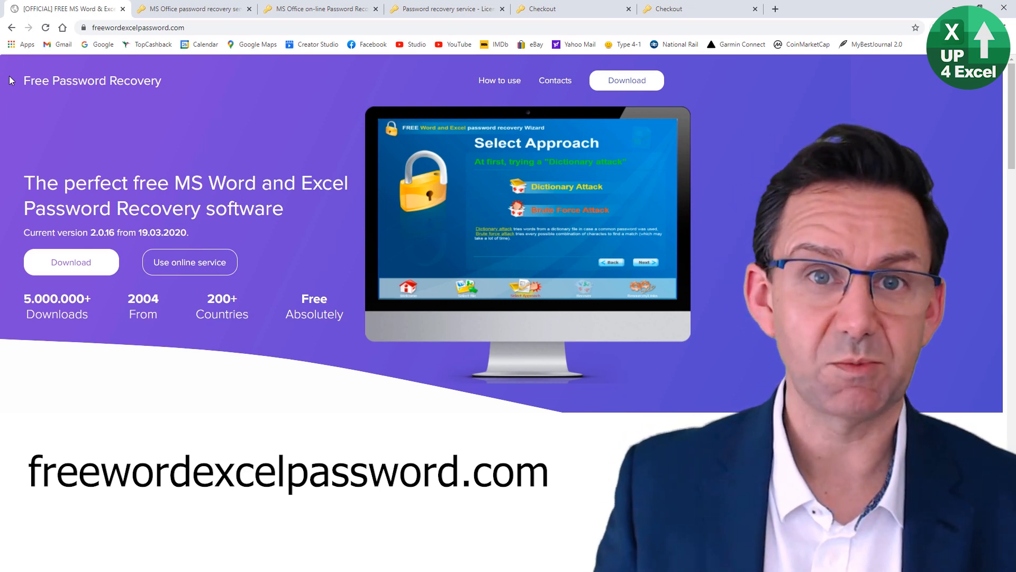
mouse_move(70, 261)
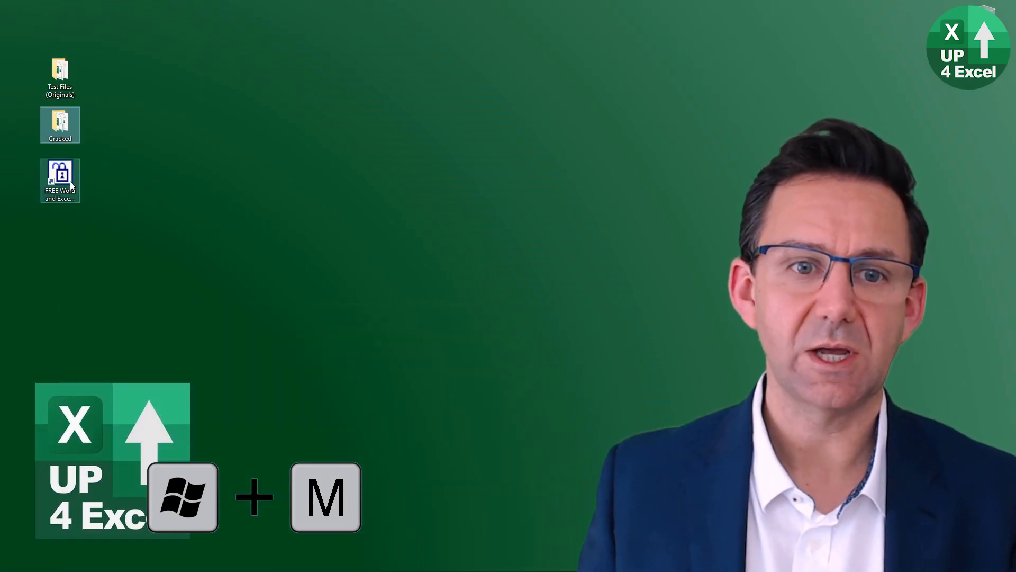
Launch the FREE Word and Excel recovery wizard and reach the file chooser for the protected workbook
double_click(60, 180)
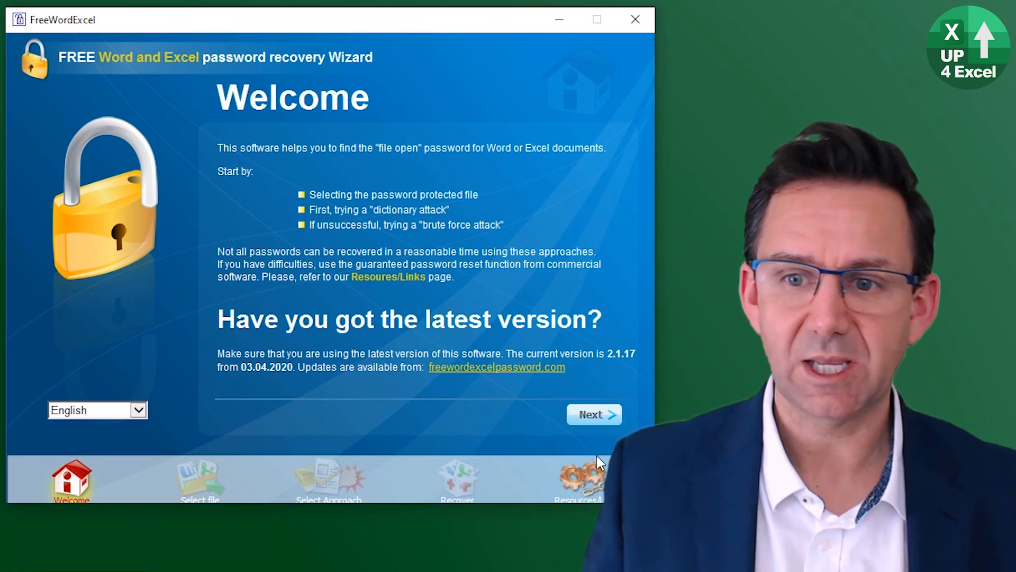
left_click(593, 414)
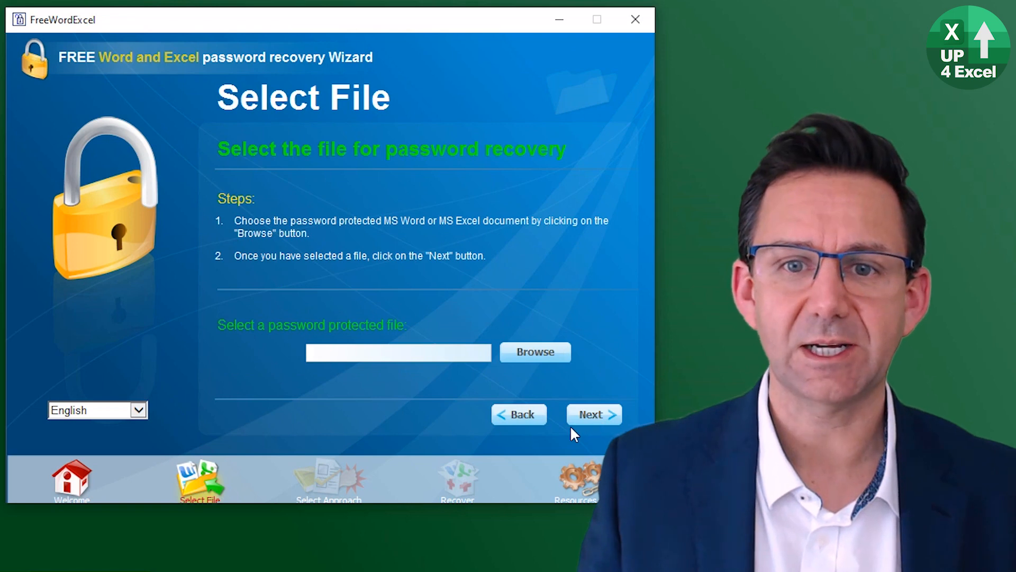
mouse_move(549, 360)
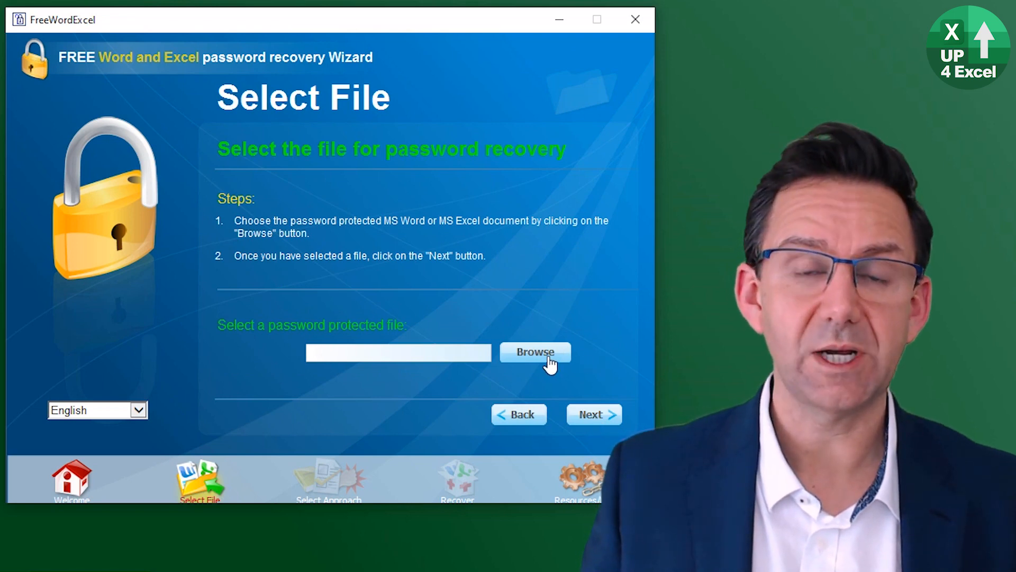
left_click(534, 352)
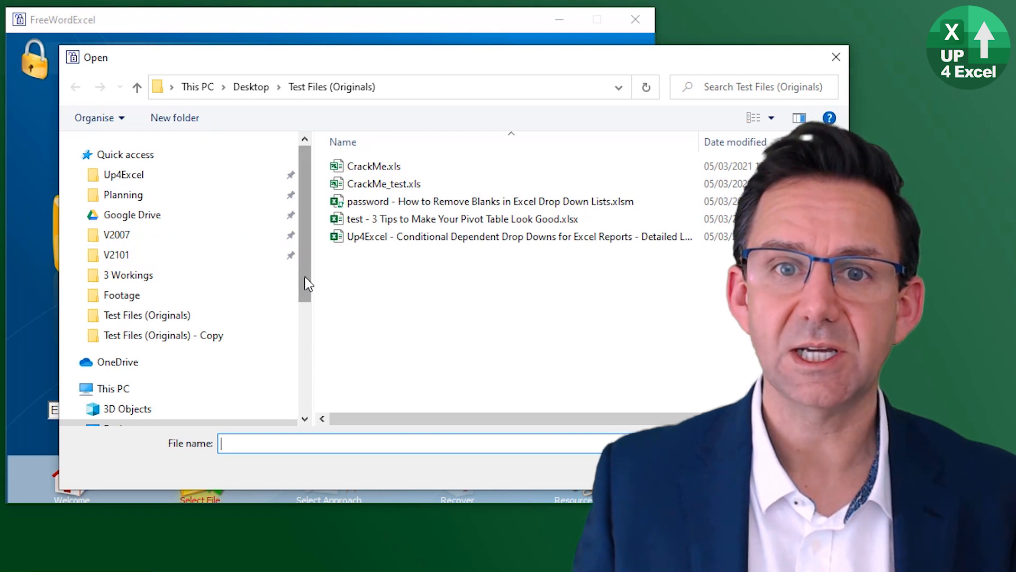
Select CrackMe_test.xls in the Test Files (Originals) folder as the workbook to recover
left_click(383, 184)
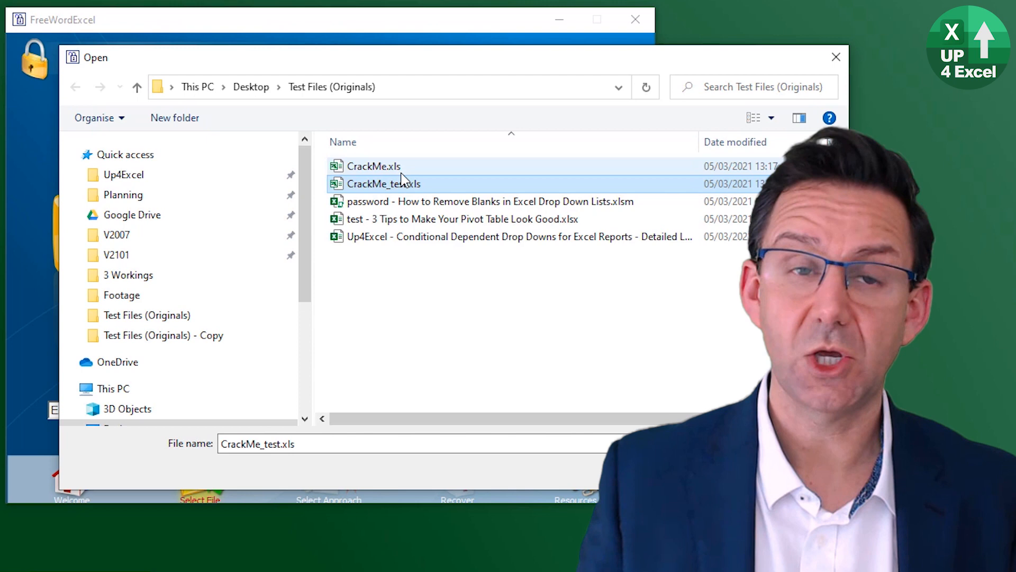
scroll("right", 3)
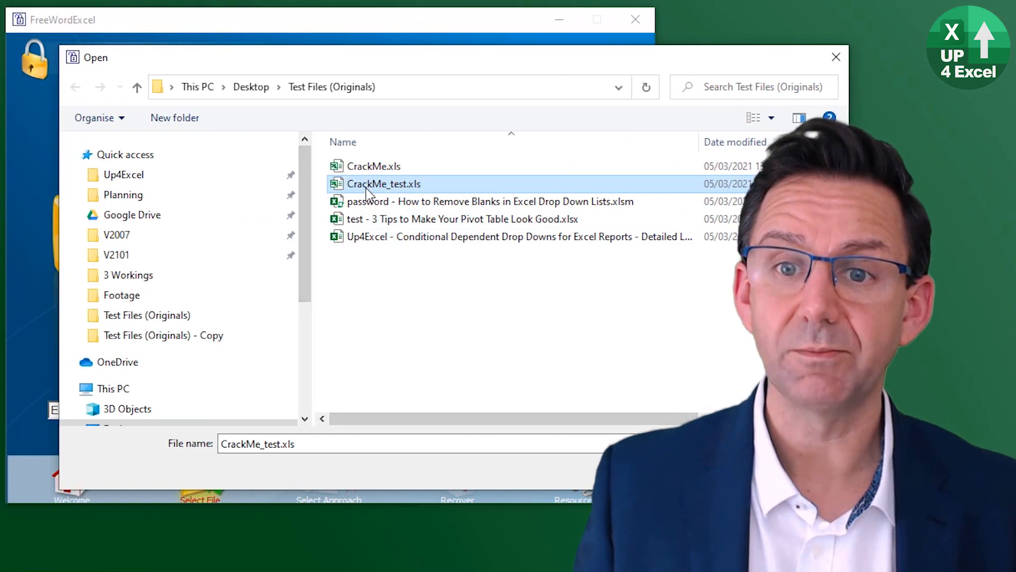
mouse_move(379, 191)
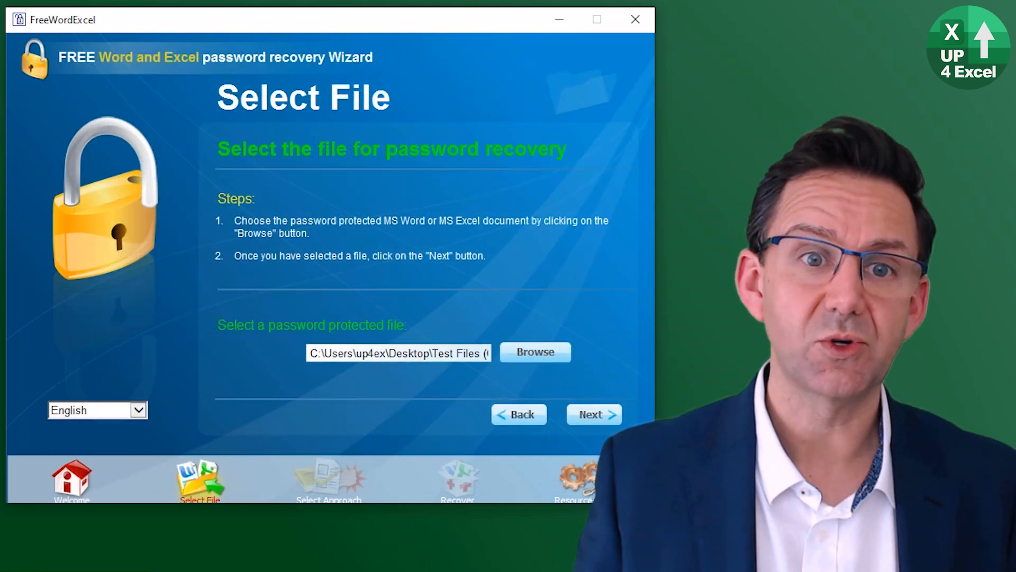
left_click(535, 352)
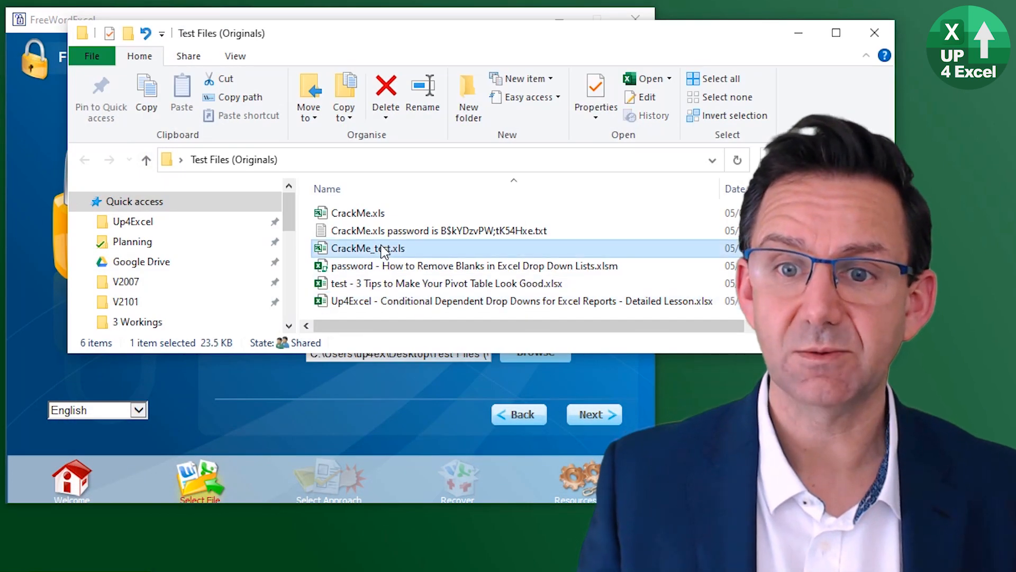
double_click(367, 248)
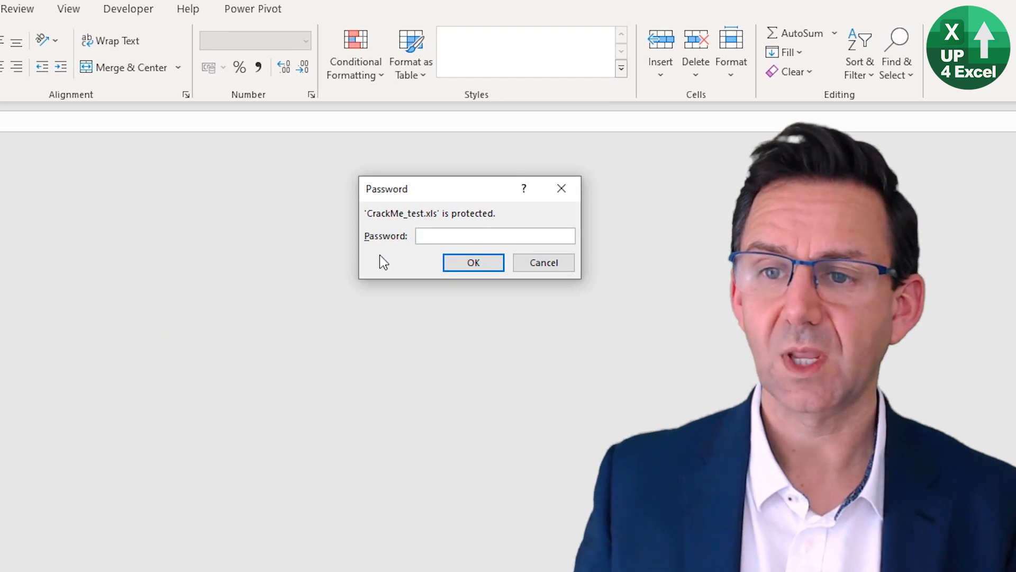
type("••")
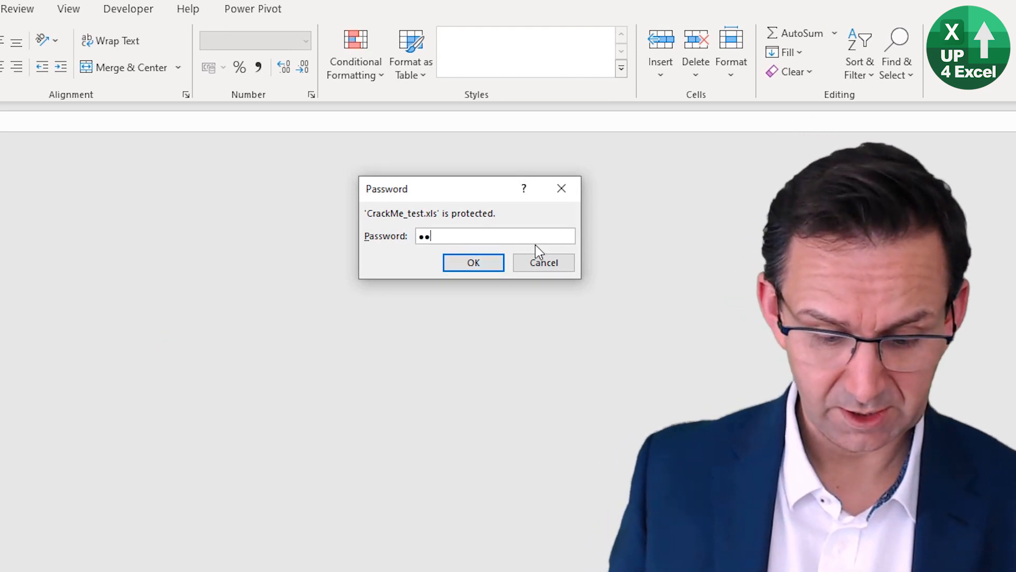
left_click(473, 262)
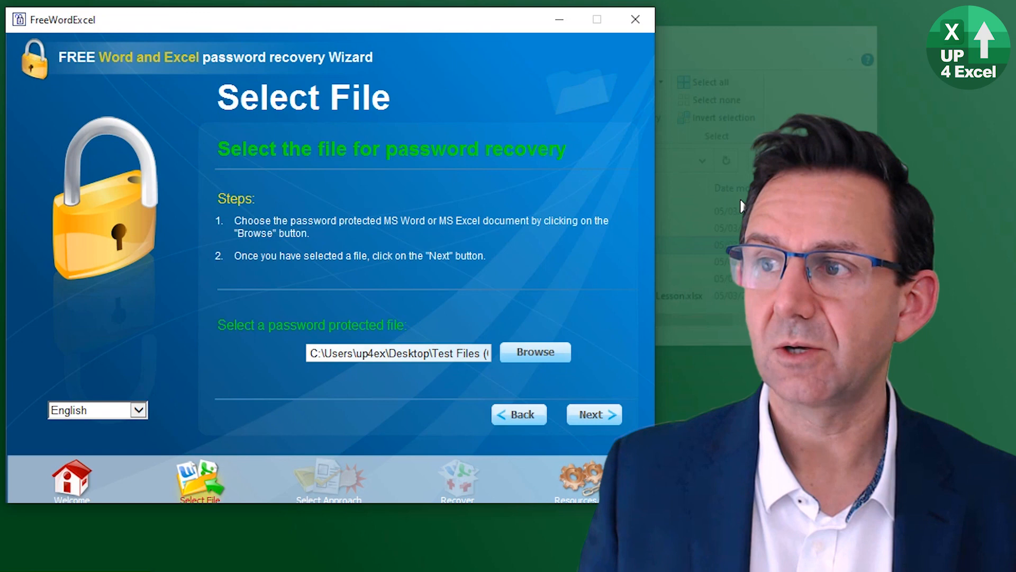
Advance past file selection and land on the Select Approach step offering dictionary or brute force
left_click(592, 414)
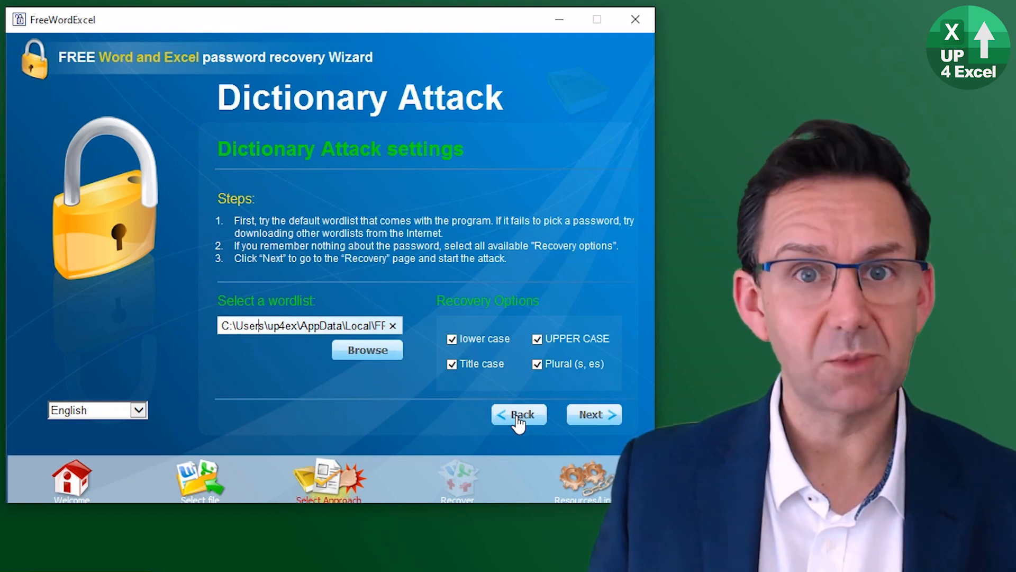
left_click(519, 414)
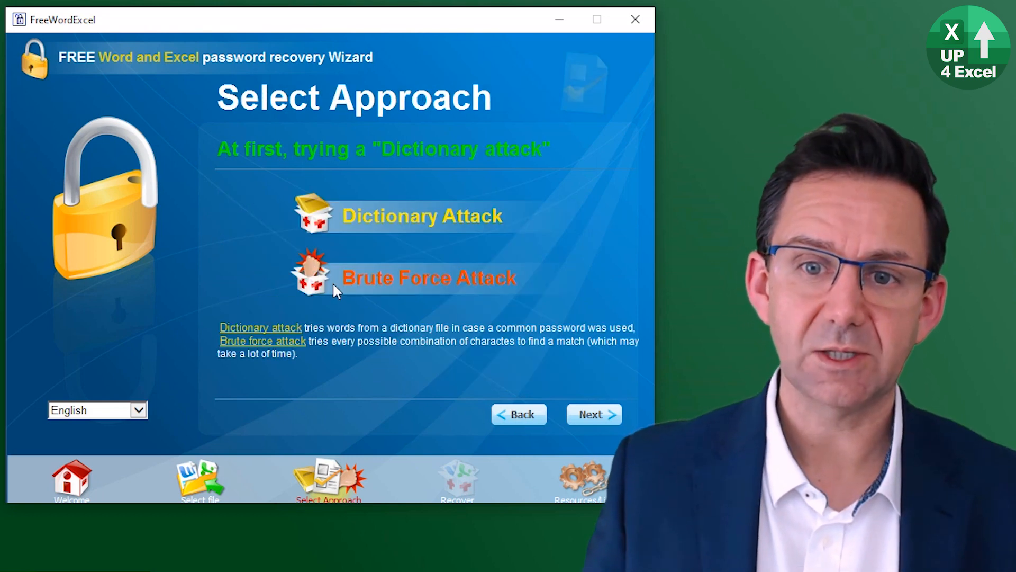
mouse_move(360, 284)
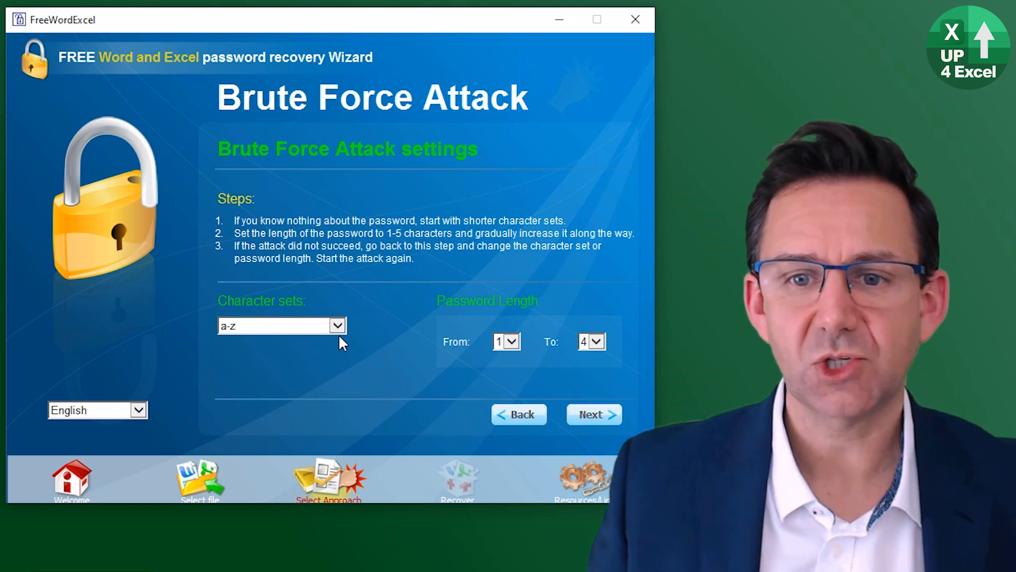
Keep the a-z character set with lengths 1 to 4 and continue to the Recovery step
left_click(335, 325)
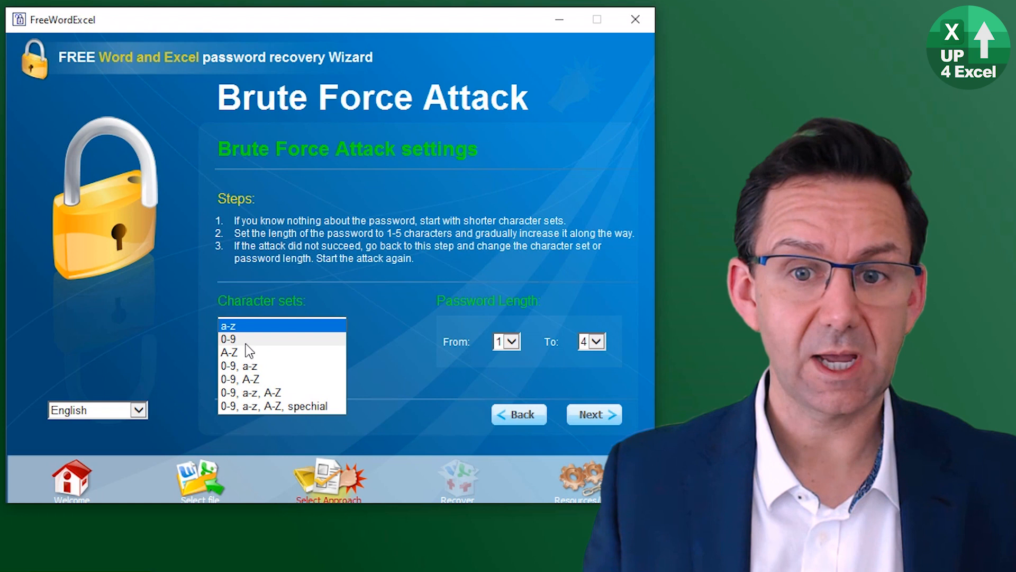
mouse_move(274, 351)
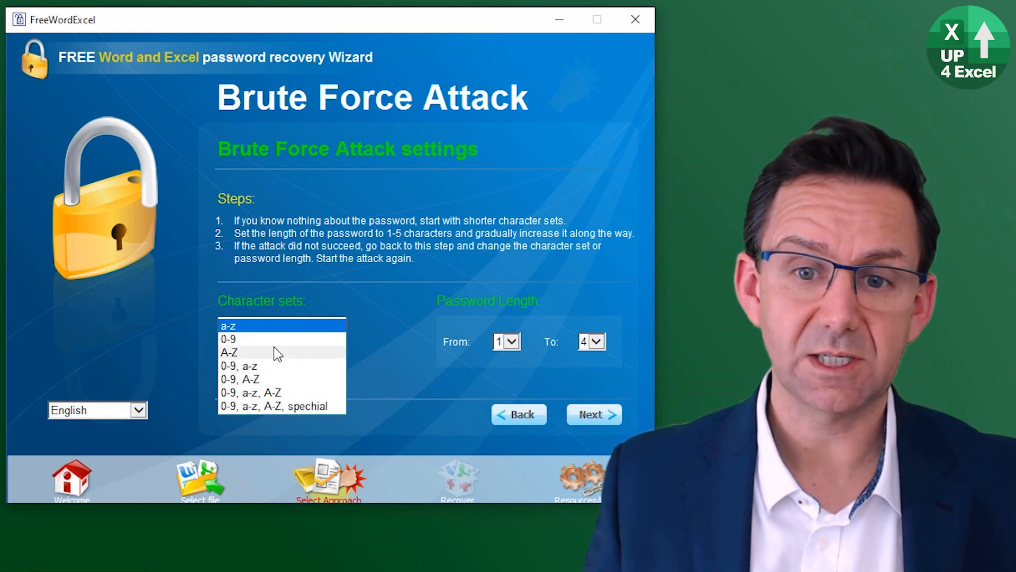
mouse_move(311, 405)
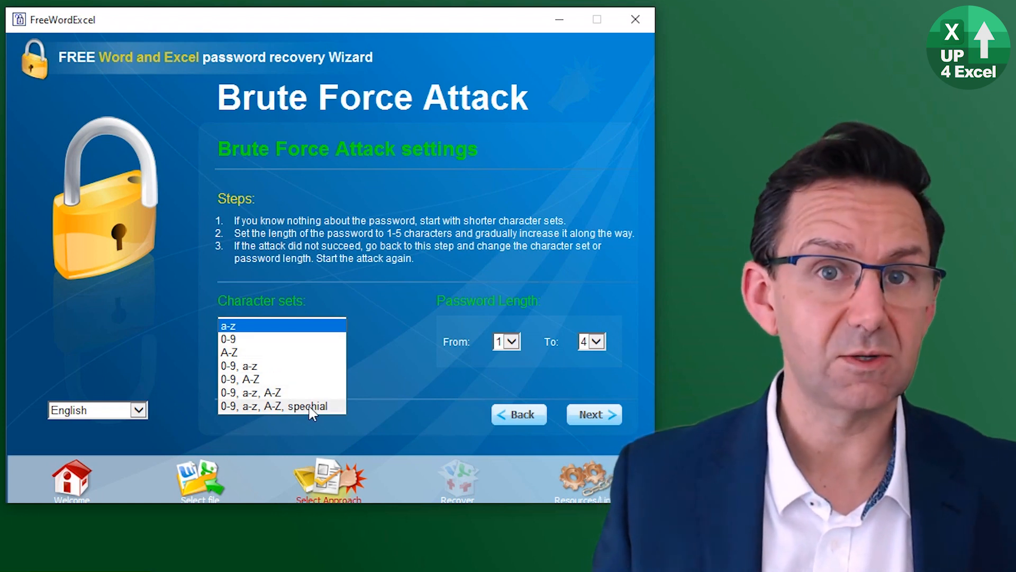
mouse_move(271, 331)
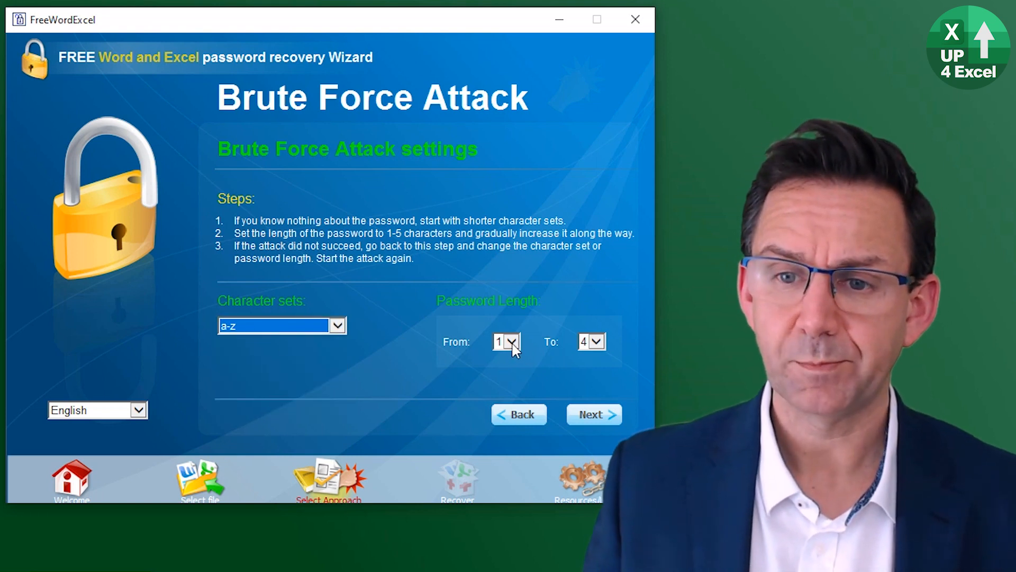
mouse_move(511, 343)
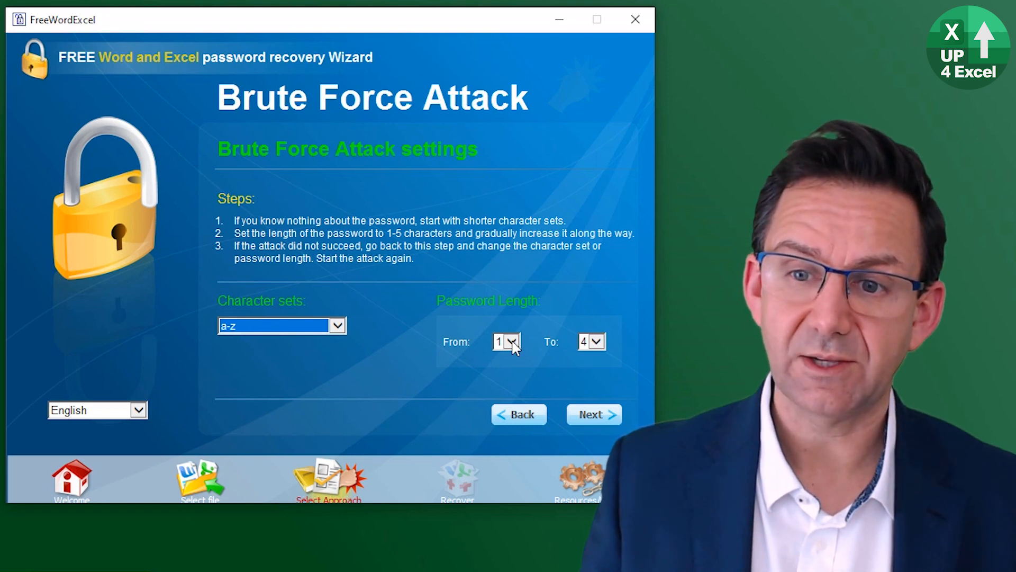
mouse_move(595, 351)
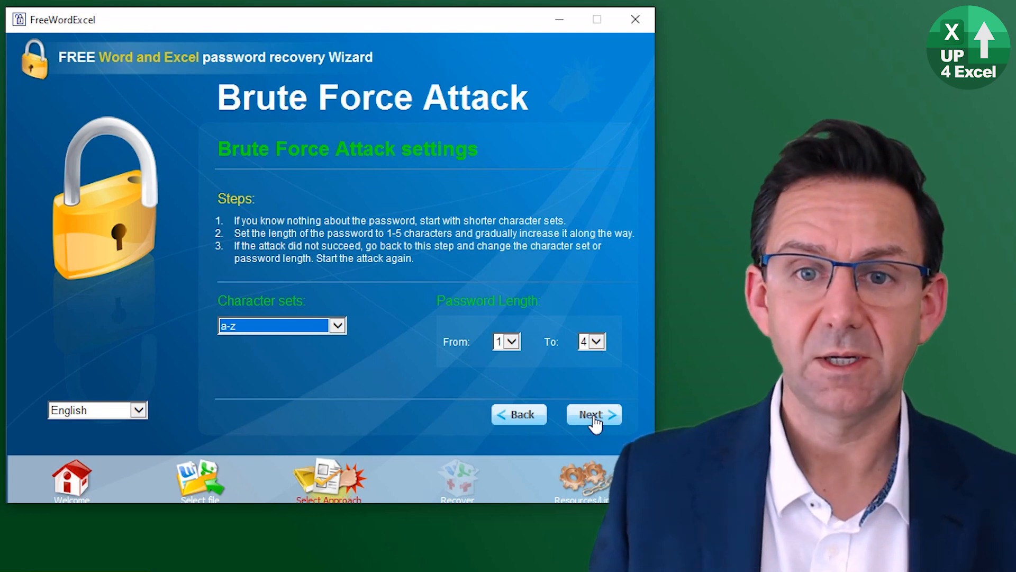
left_click(593, 414)
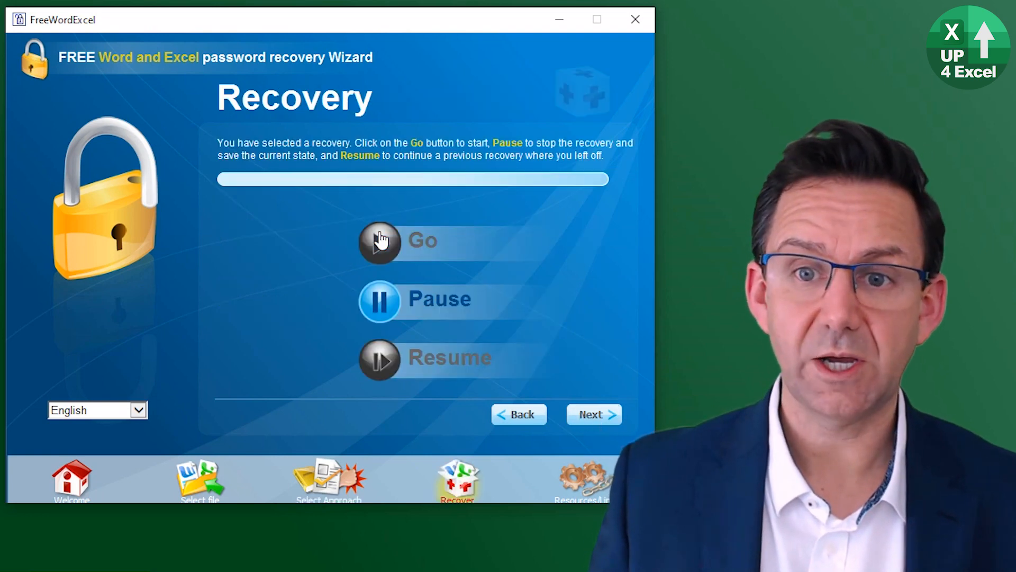
left_click(379, 240)
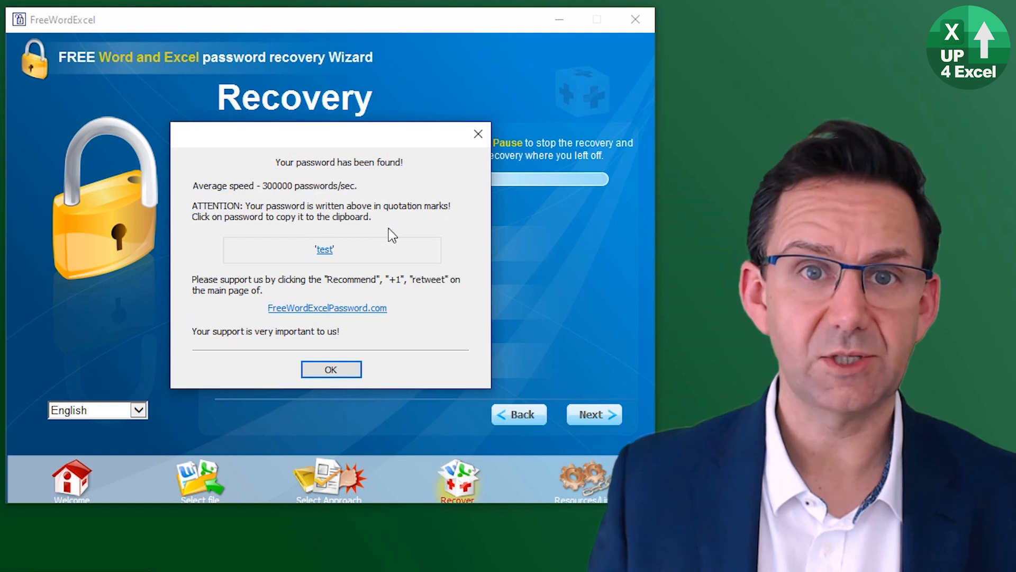
mouse_move(336, 266)
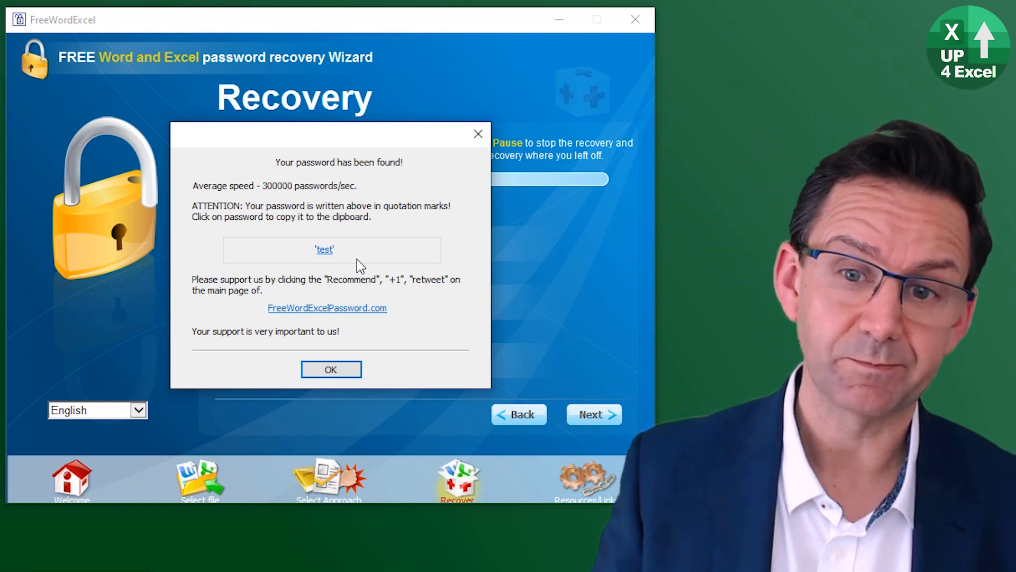
mouse_move(518, 385)
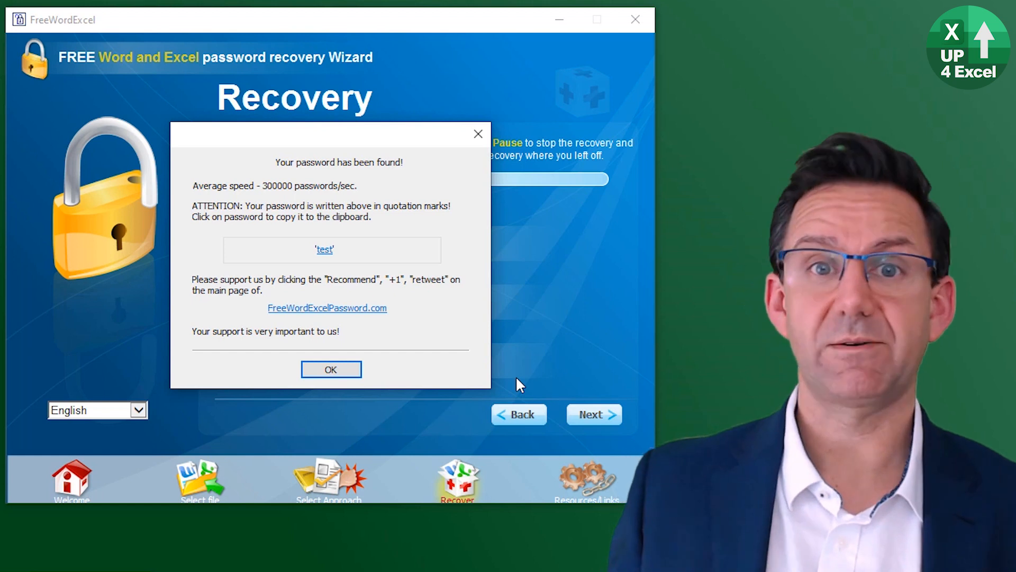
mouse_move(434, 388)
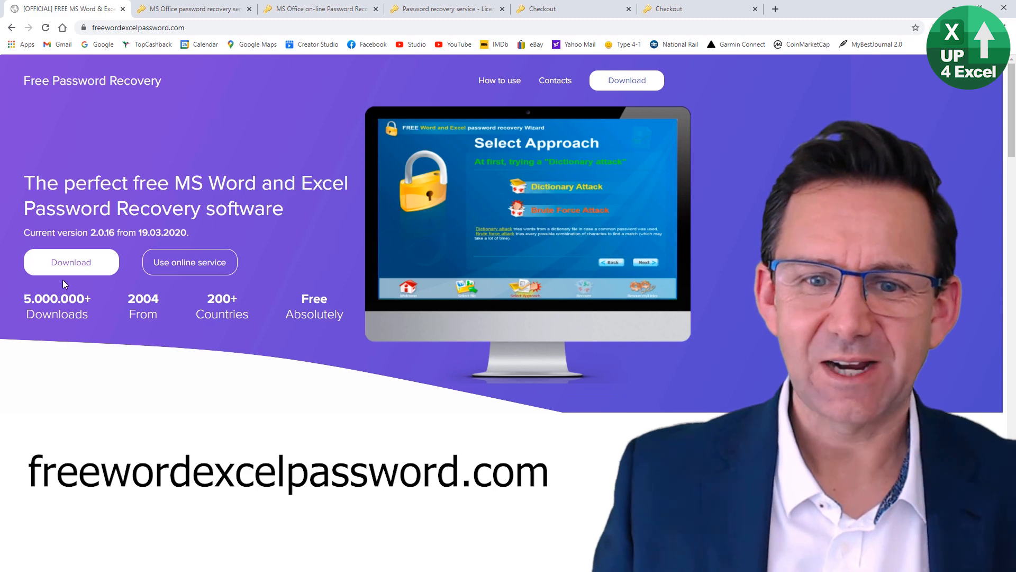
mouse_move(190, 262)
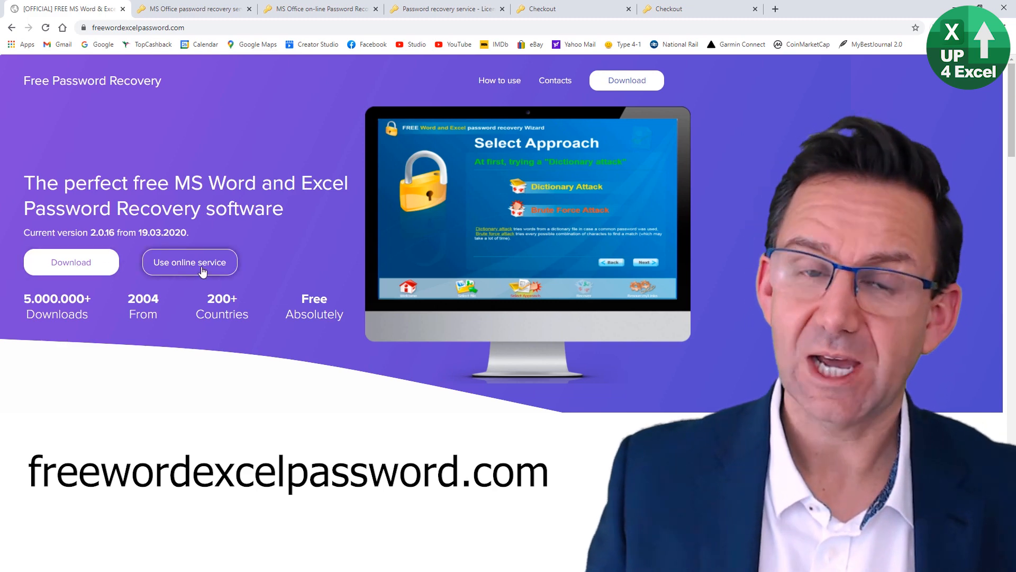
Reach Password-Find's online service and its Step 1 Upload File page
left_click(190, 261)
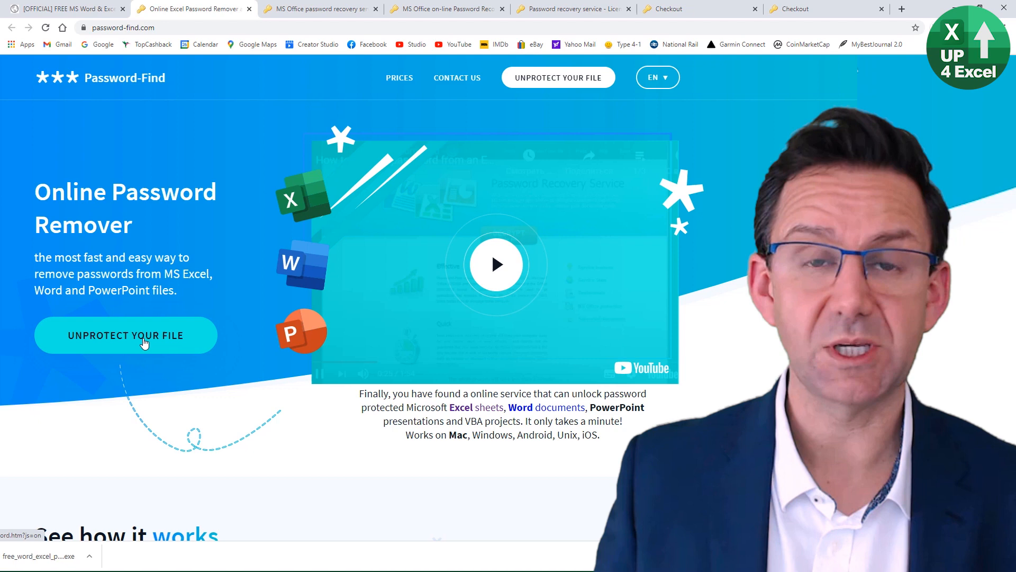
left_click(125, 335)
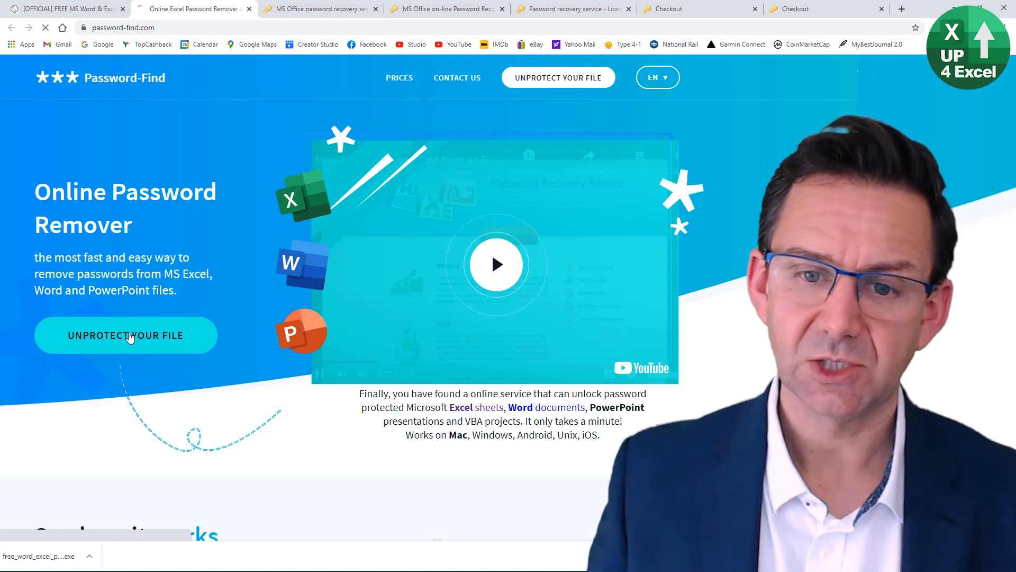
left_click(125, 336)
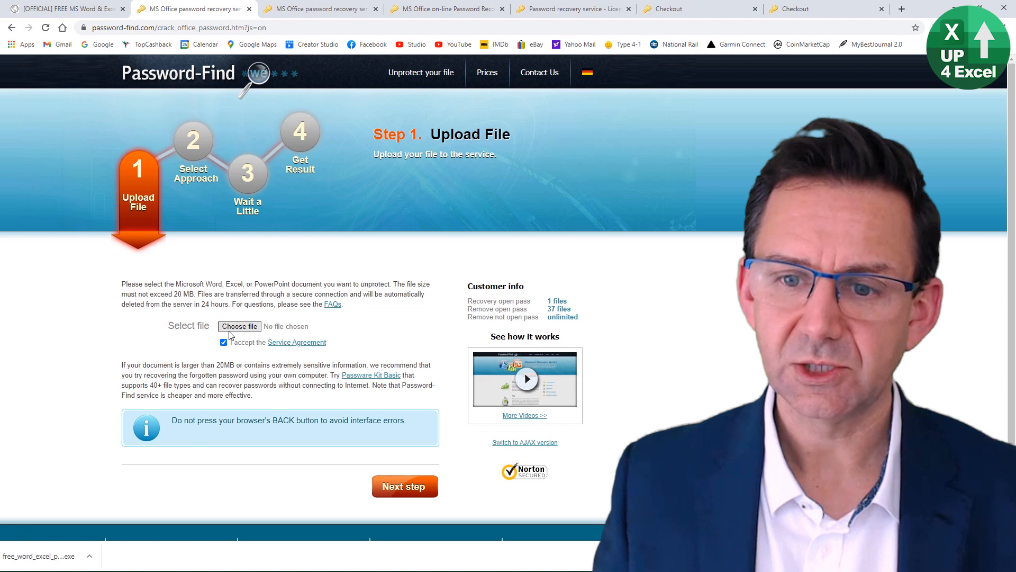
Choose CrackMe.xls from Desktop > Test Files (Originals) as the document to upload
left_click(238, 326)
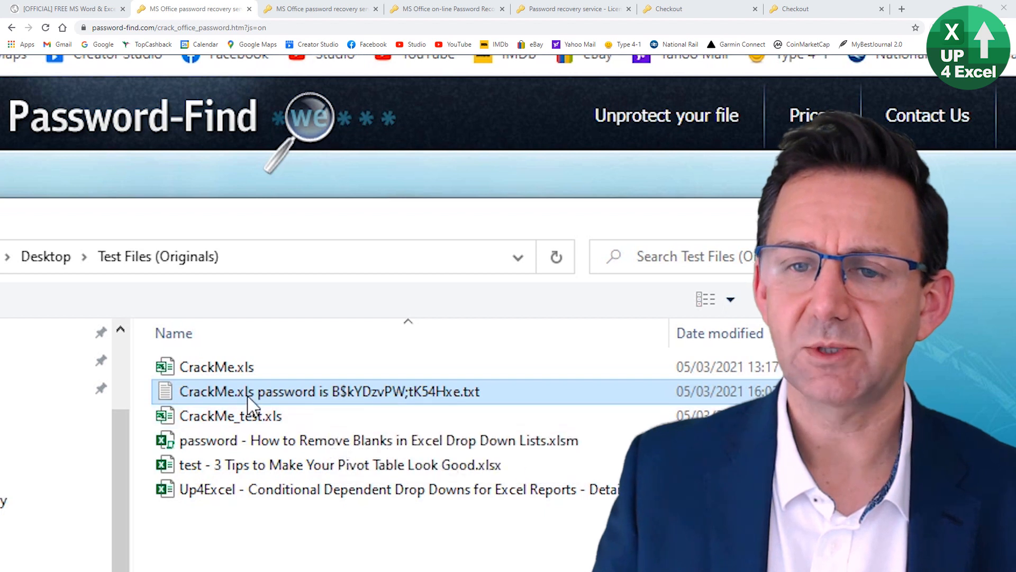
mouse_move(240, 395)
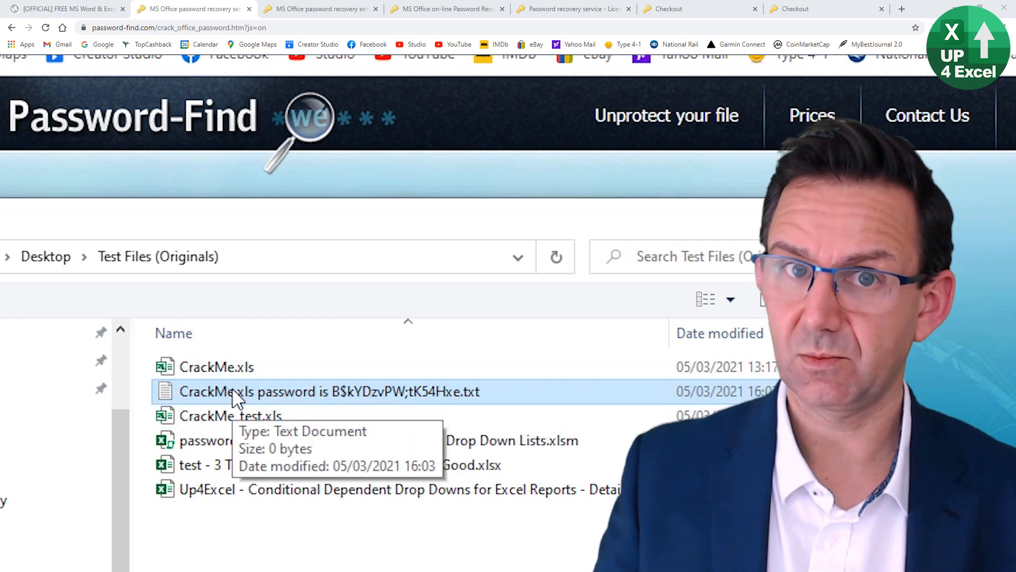
mouse_move(350, 406)
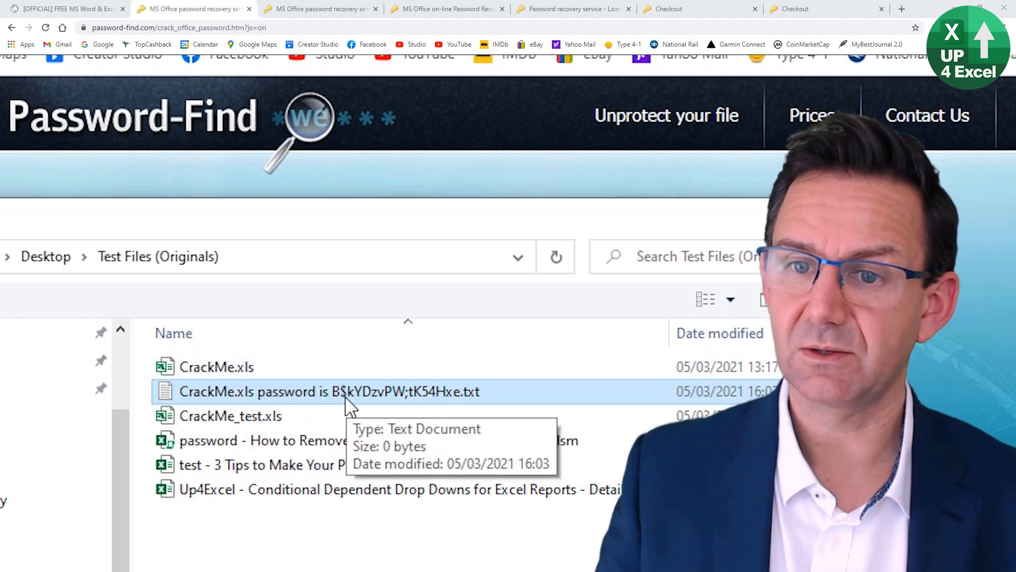
mouse_move(454, 405)
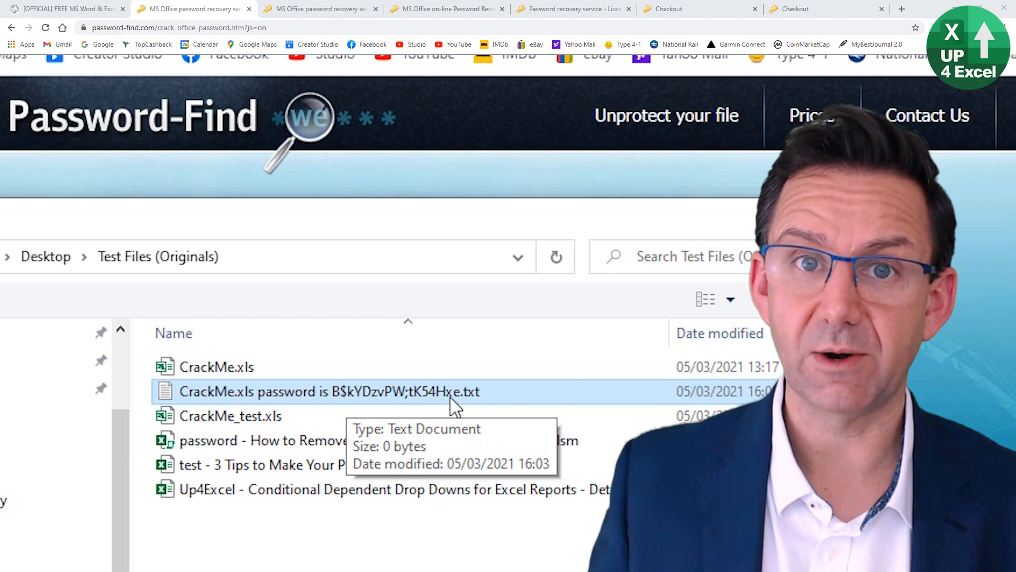
mouse_move(227, 379)
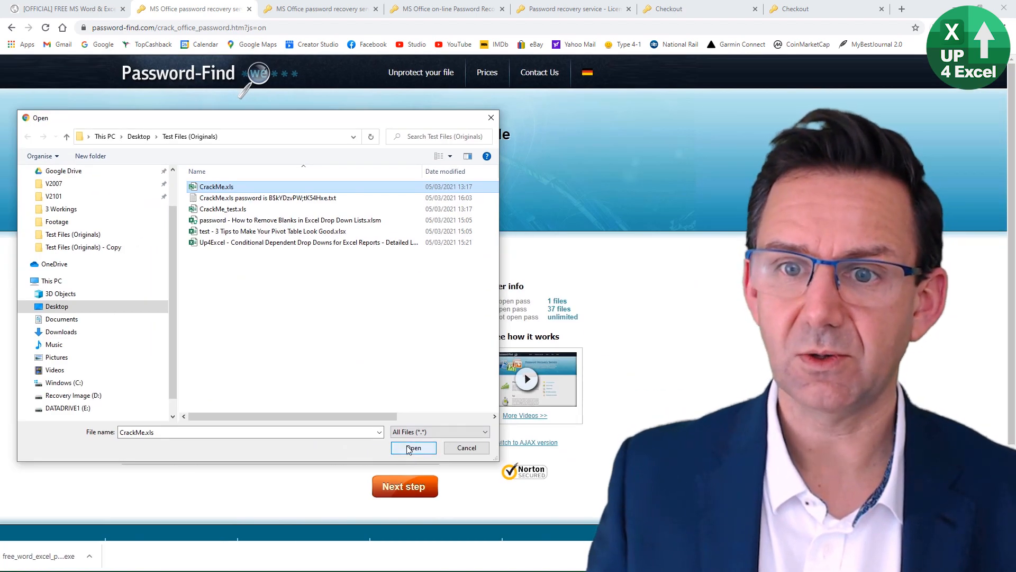
left_click(414, 448)
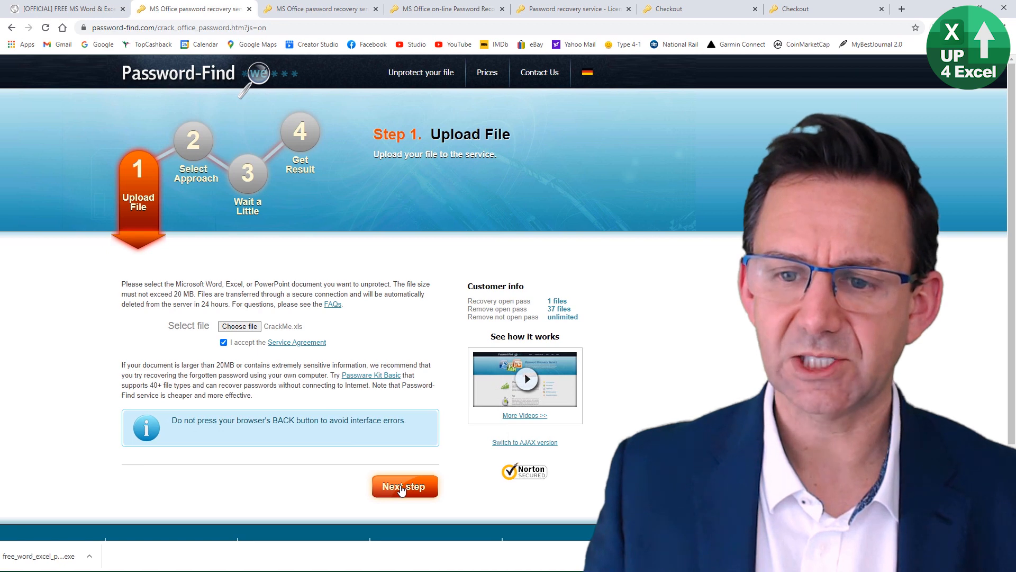
Choose Remove password on the approach step, glancing at the 15.95 GBP checkout before returning
left_click(404, 486)
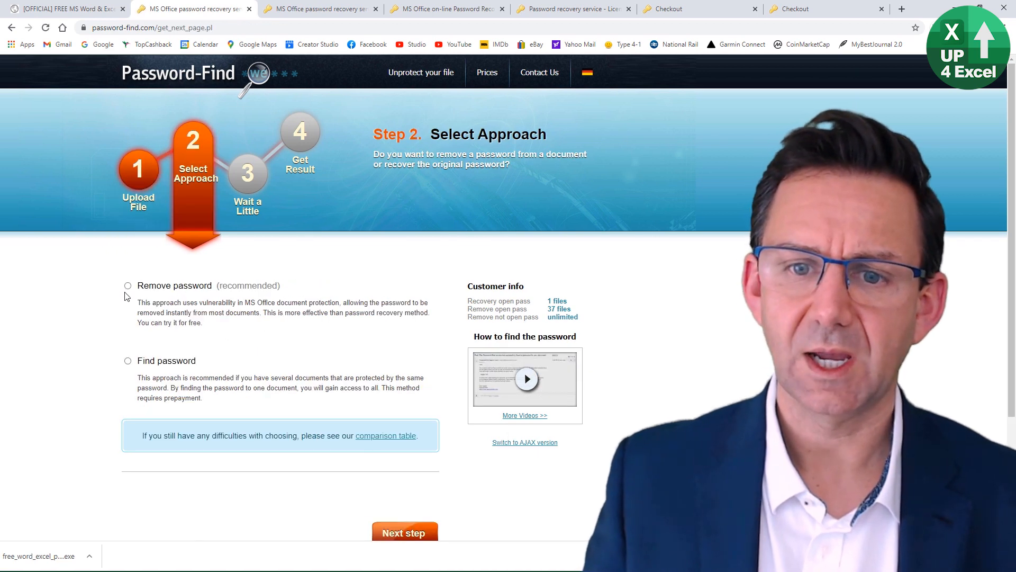
left_click(128, 285)
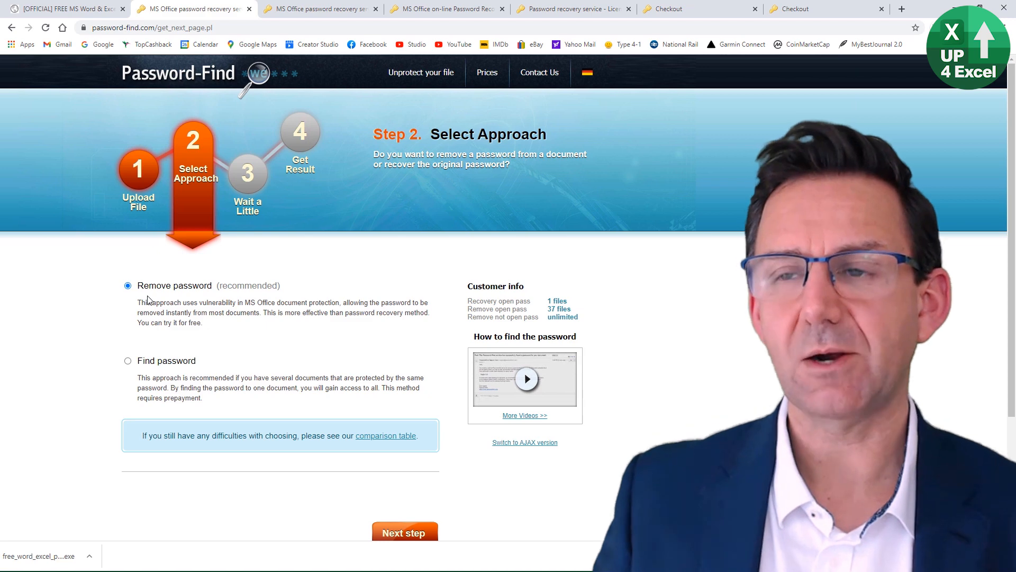
left_click(403, 533)
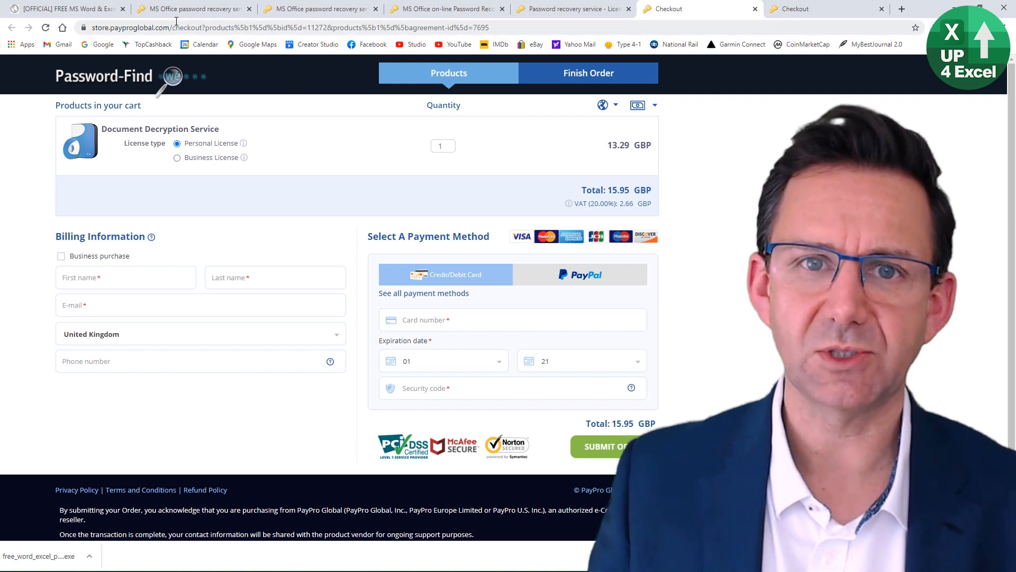
mouse_move(189, 10)
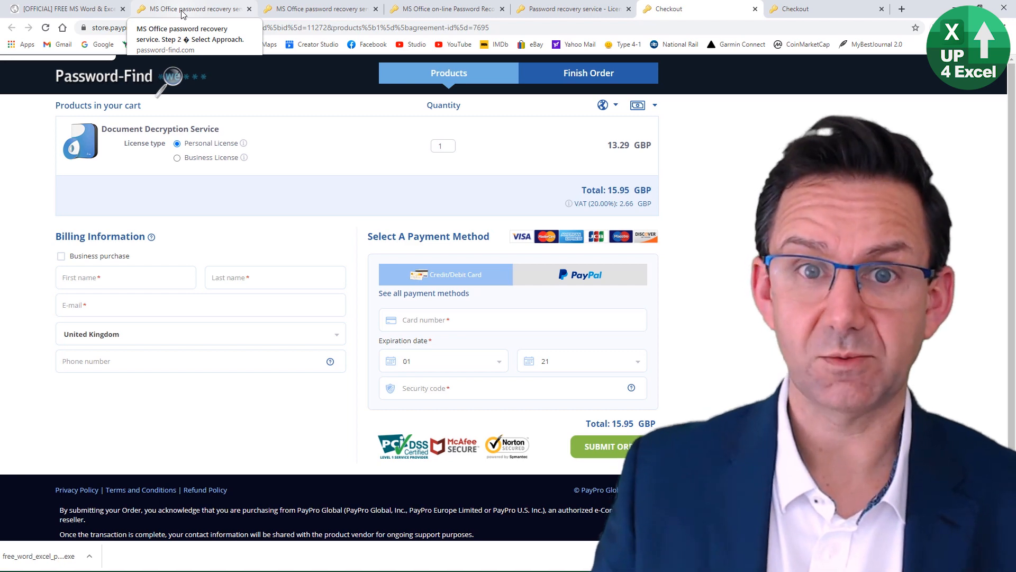
left_click(189, 9)
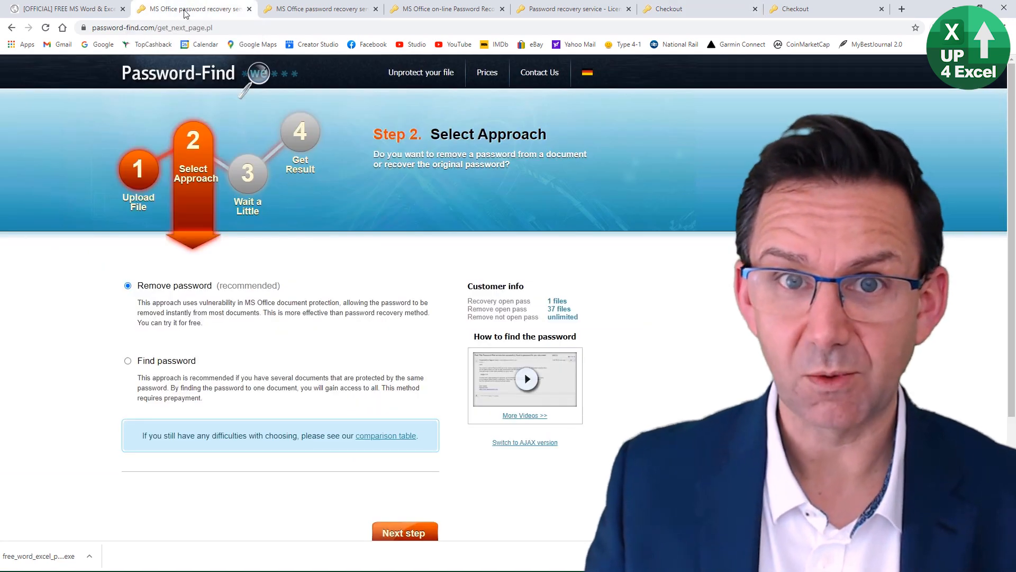
mouse_move(188, 9)
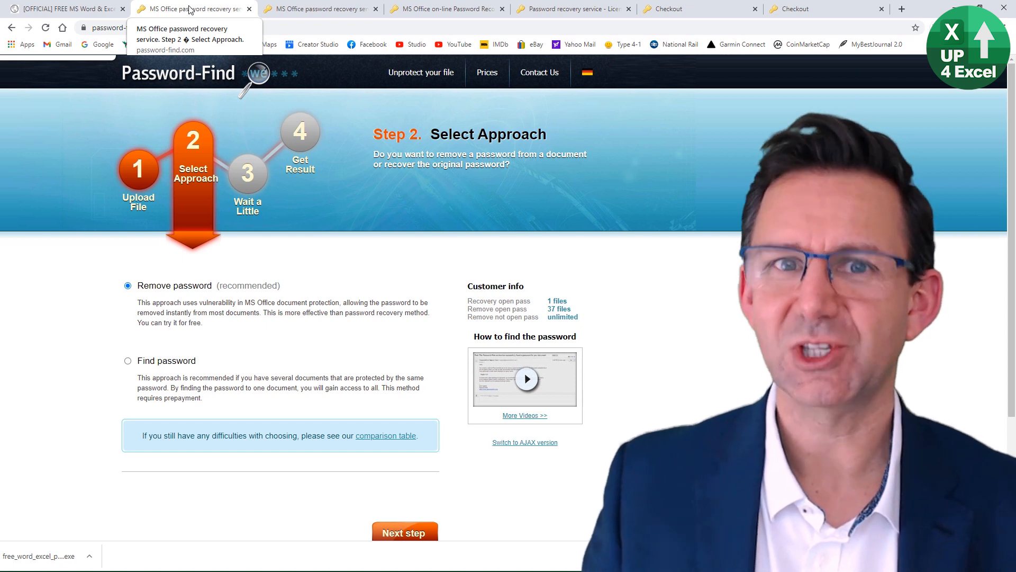
mouse_move(210, 336)
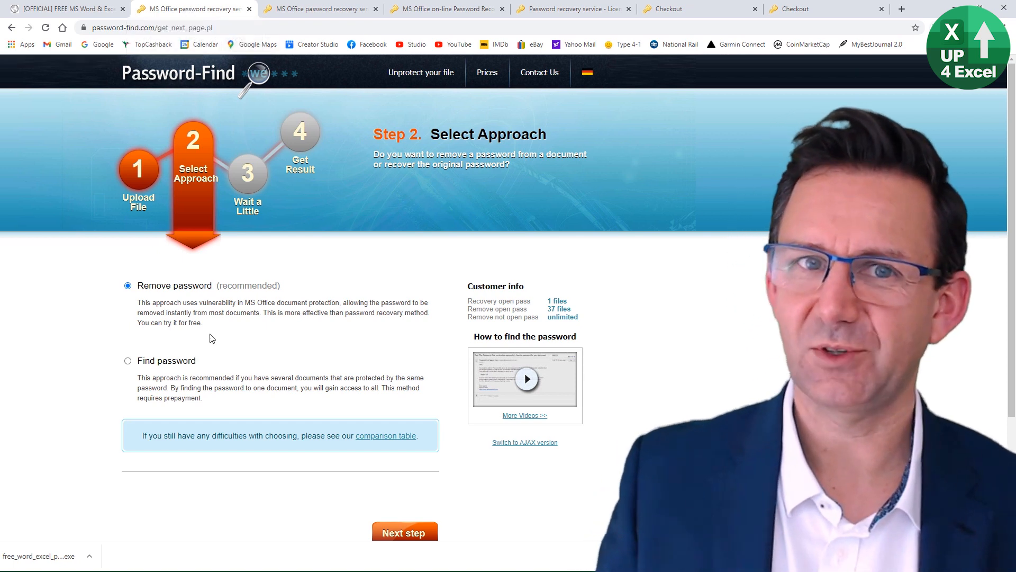
mouse_move(456, 537)
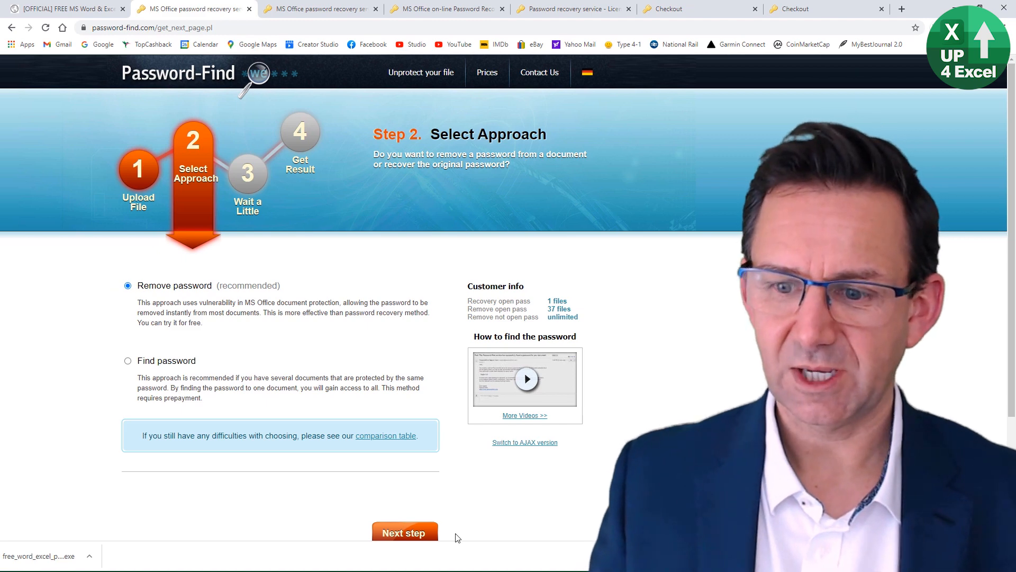
Run the password removal on CrackMe.xls and request the decrypted download from the Get Result page
left_click(403, 533)
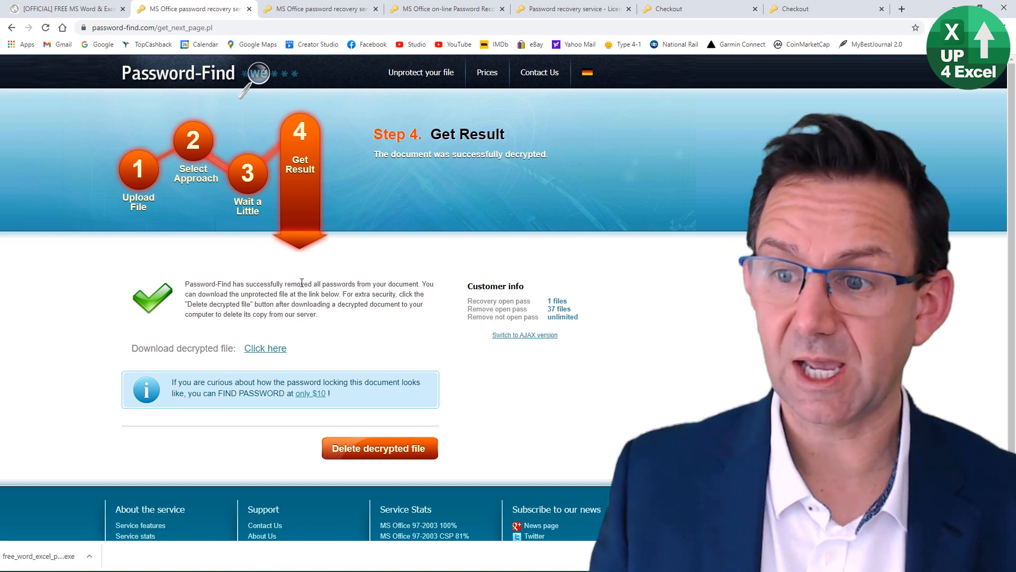
mouse_move(258, 360)
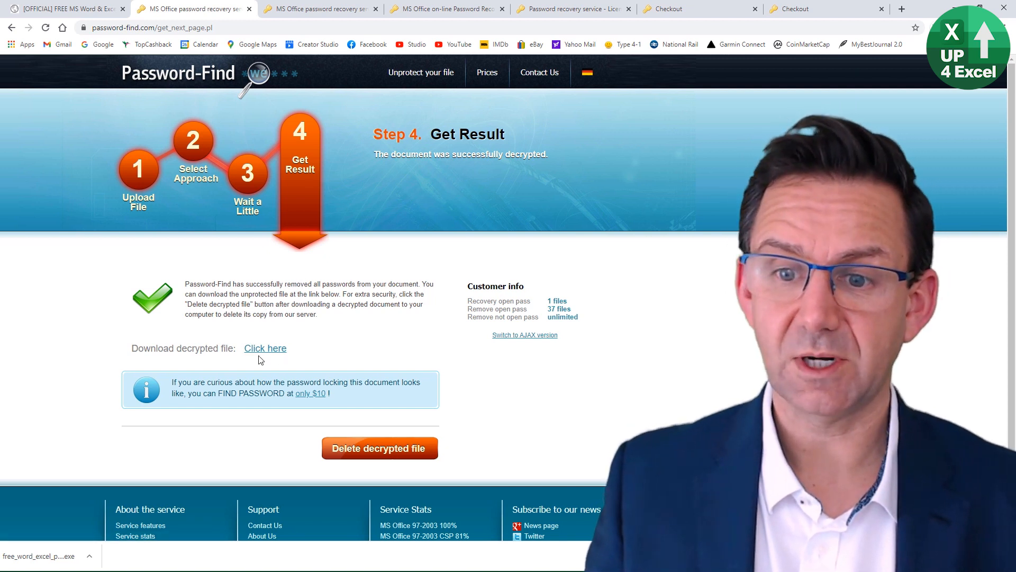
left_click(265, 348)
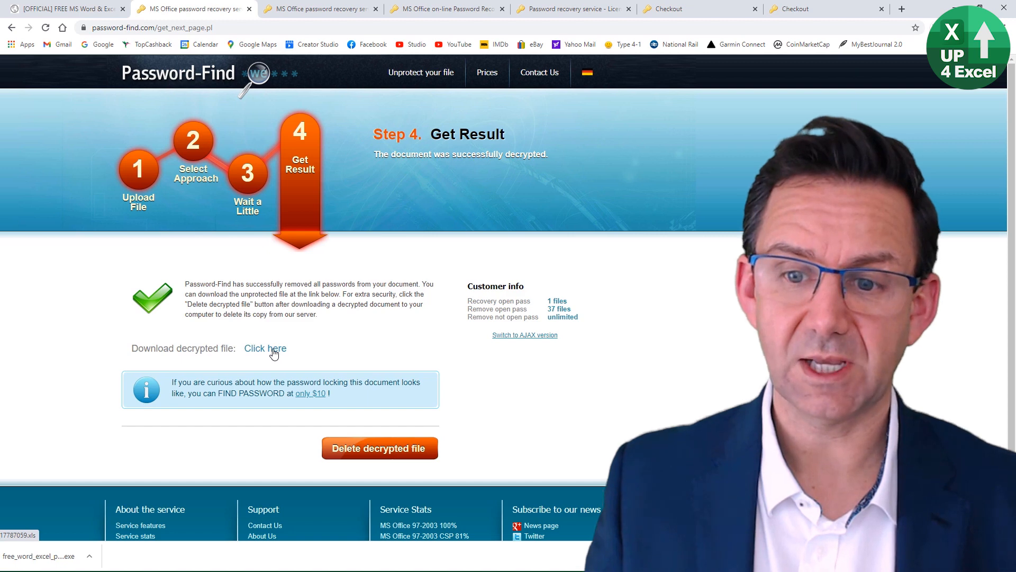
left_click(264, 348)
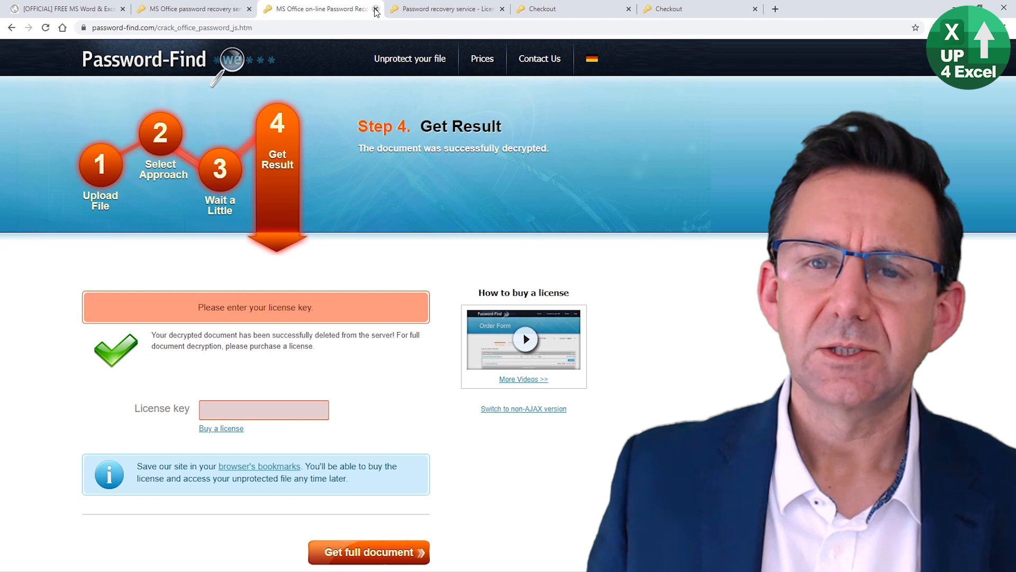
mouse_move(102, 264)
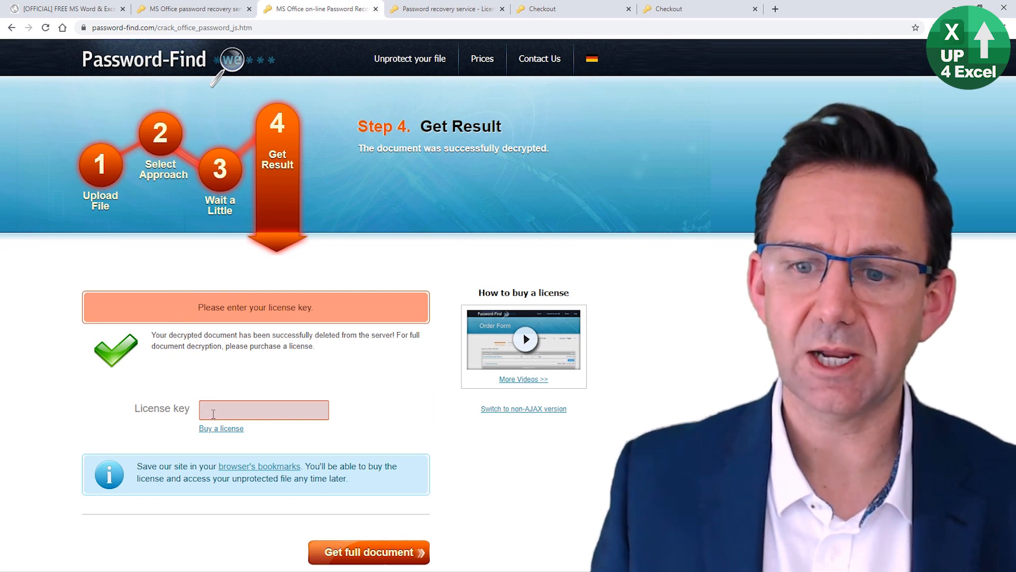
View the licence-key request for full documents, then return to the successful-decryption result page
left_click(264, 409)
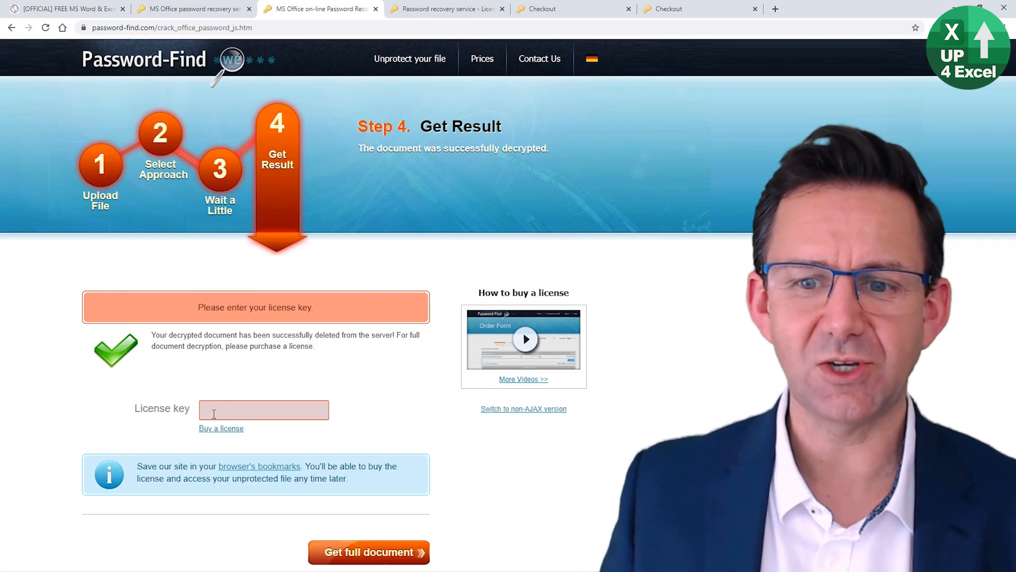
mouse_move(161, 287)
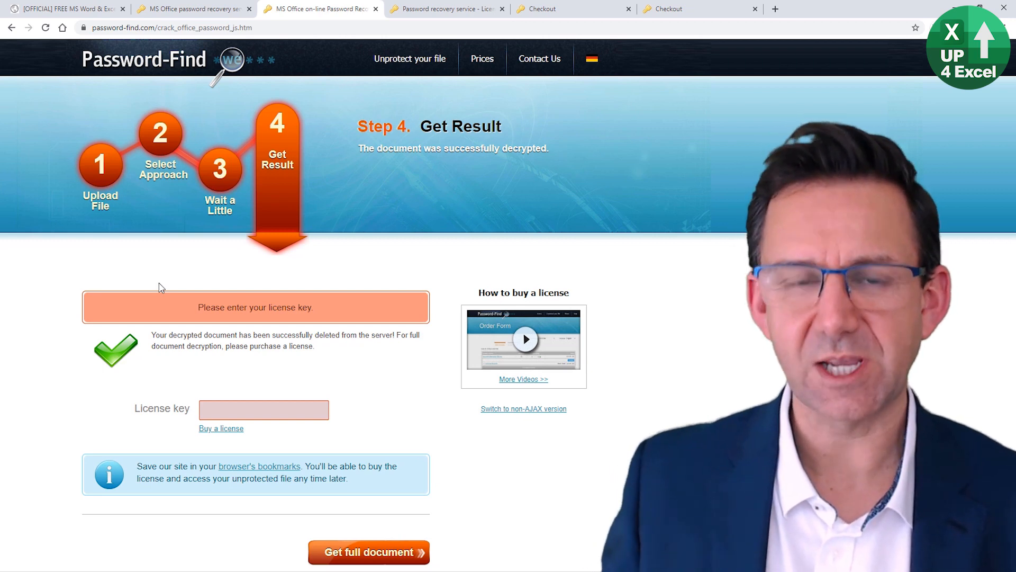
left_click(368, 553)
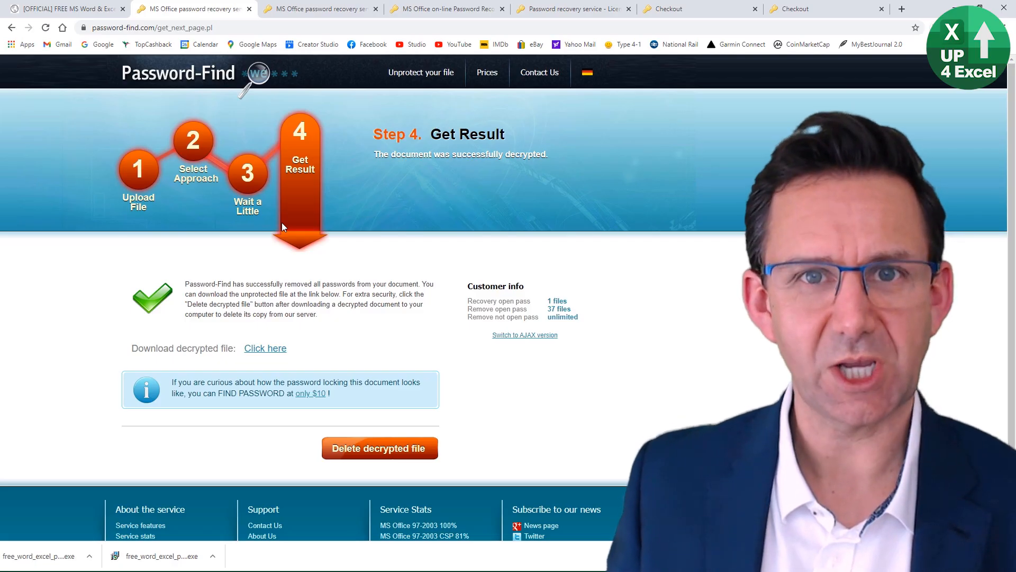
From the desktop's Test Files (Originals) folder, view the pivot table tips workbook's End, Data and Up4Excel sheets
key("win+m")
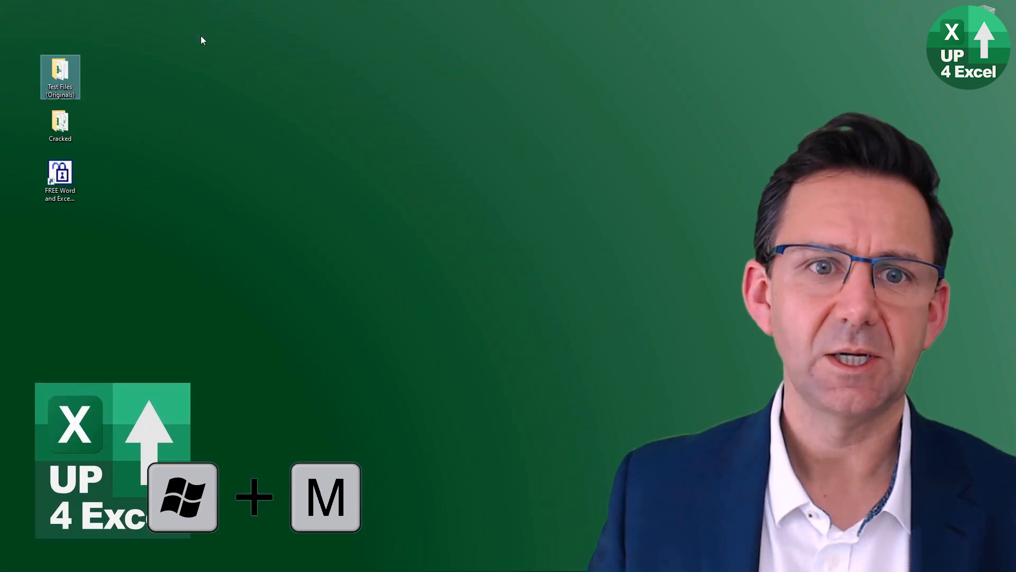
double_click(59, 77)
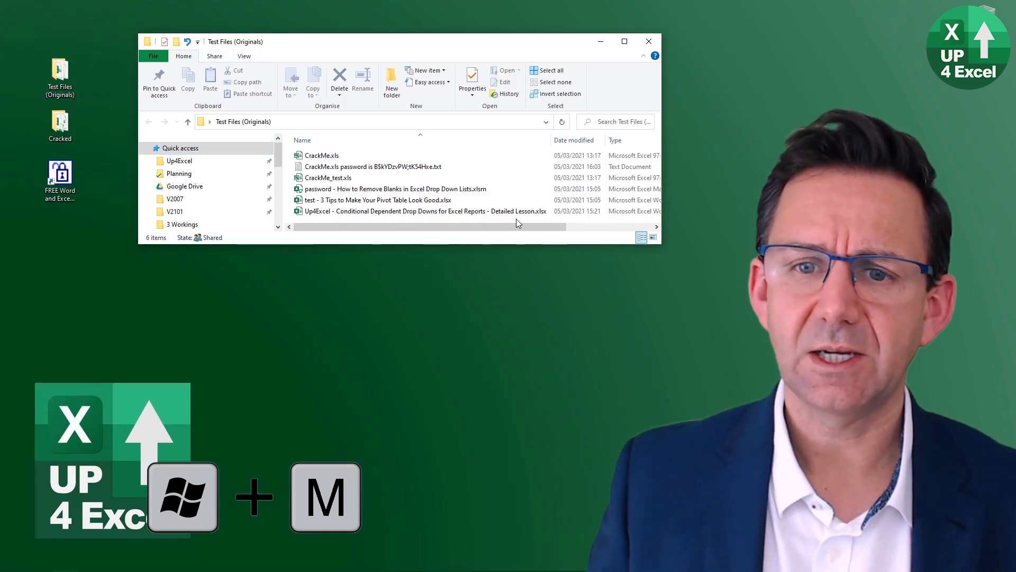
double_click(379, 200)
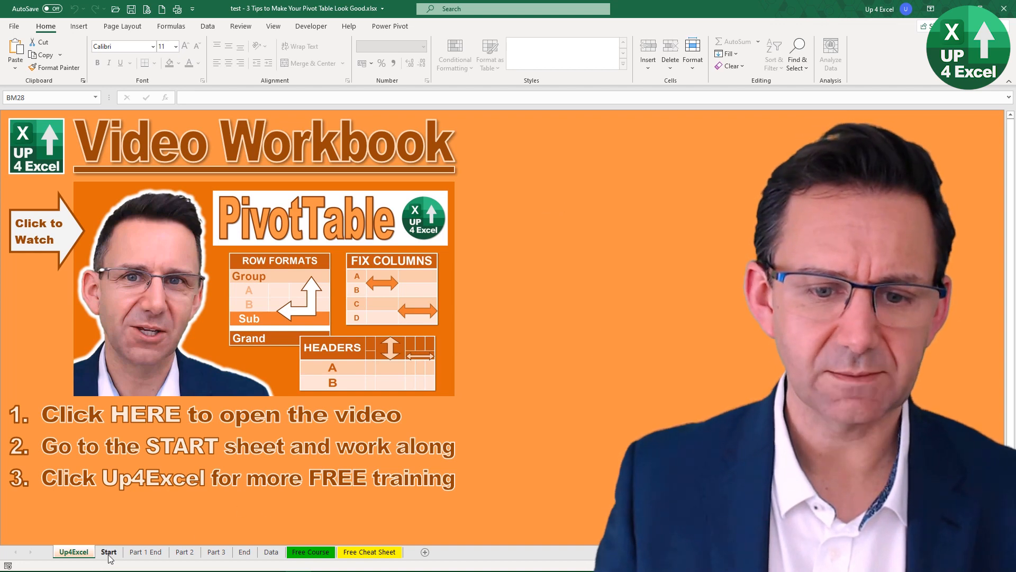
left_click(244, 552)
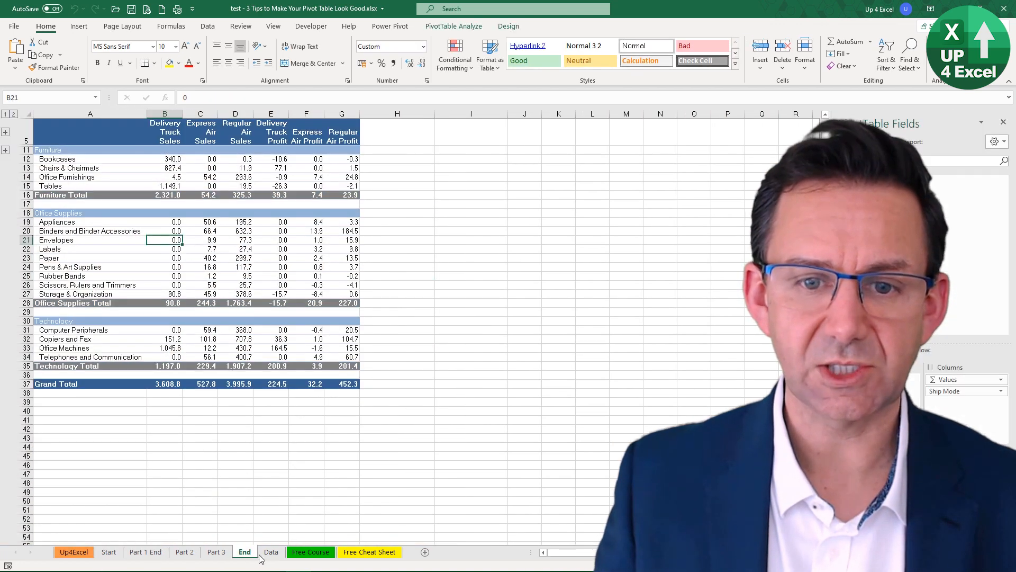
left_click(271, 551)
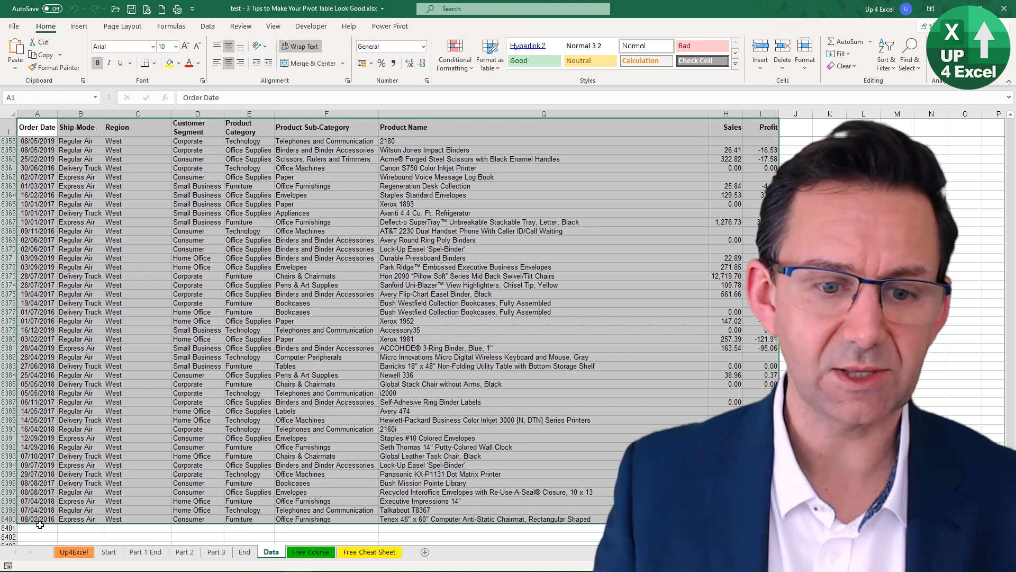
left_click(73, 551)
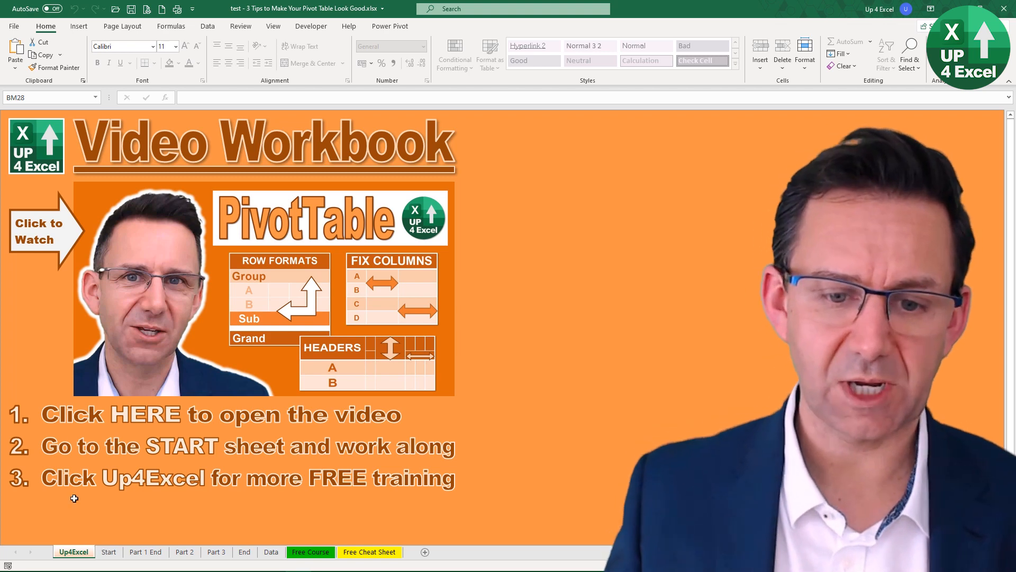
mouse_move(131, 496)
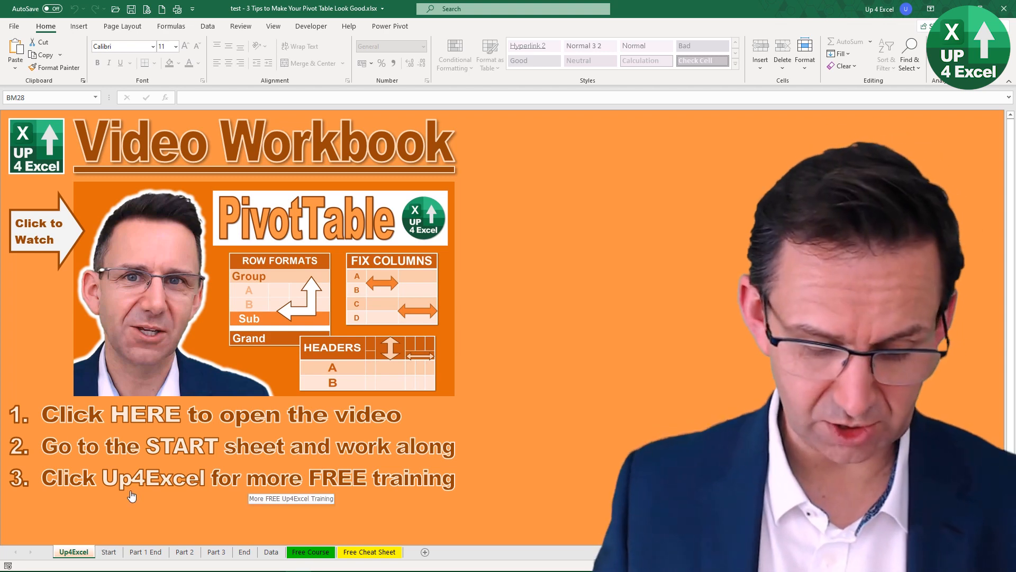
Minimise everything and open the Cracked folder on the desktop
key("win+m")
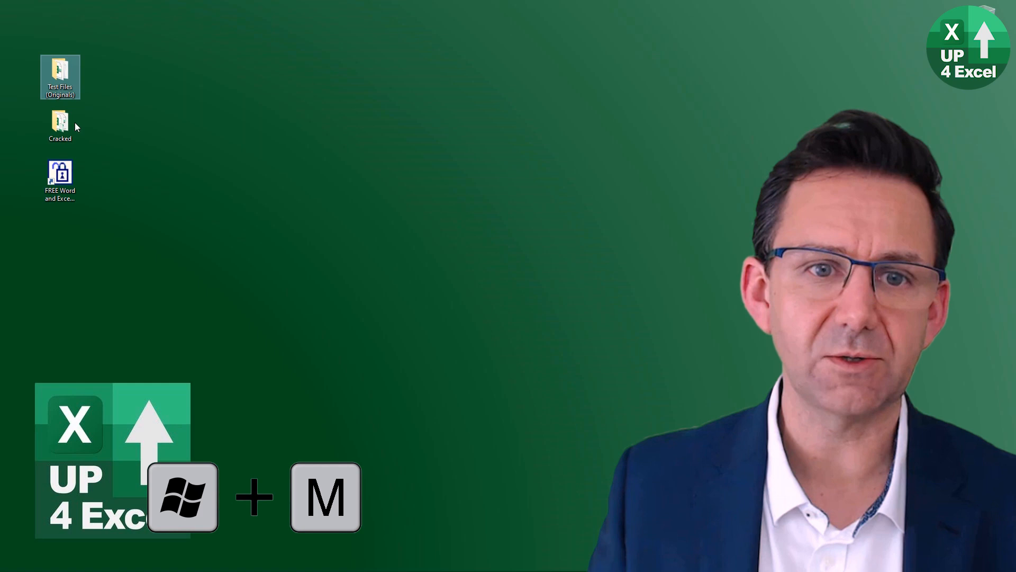
double_click(60, 123)
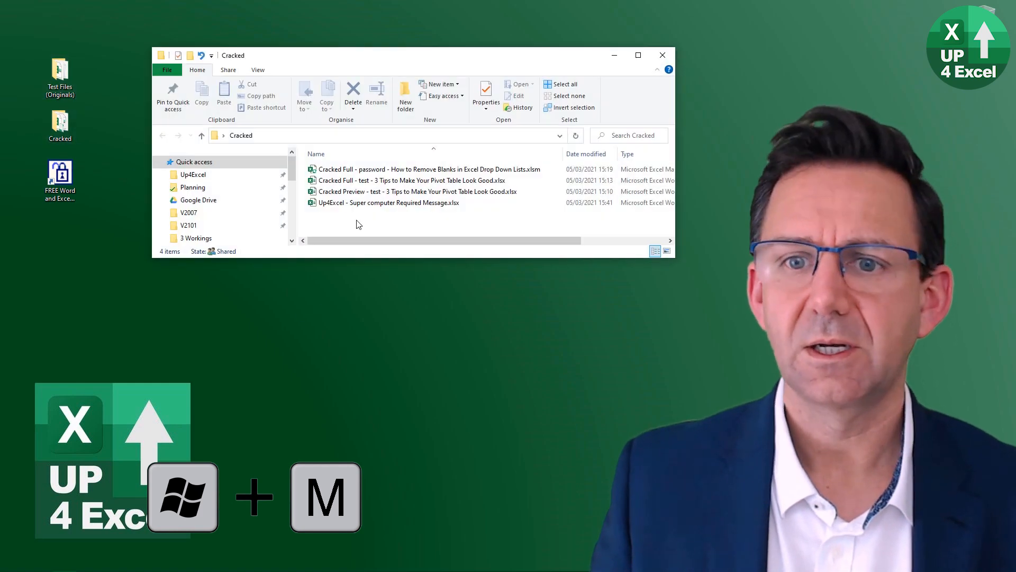
View the Cracked Preview pivot workbook's Part 1 End and Up4Excel sheets, then leave it for the Cracked Full copy
left_click(415, 192)
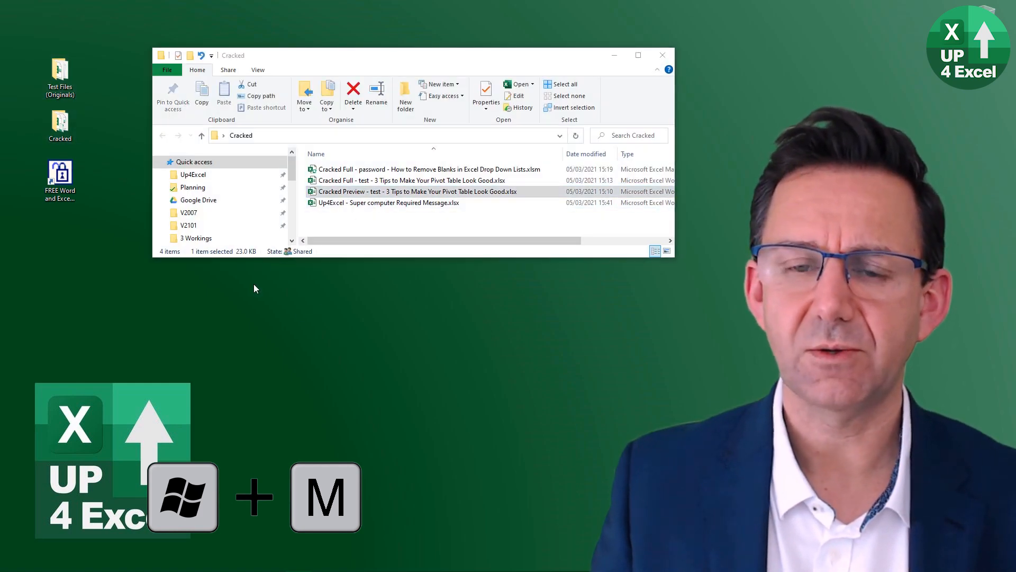
double_click(416, 191)
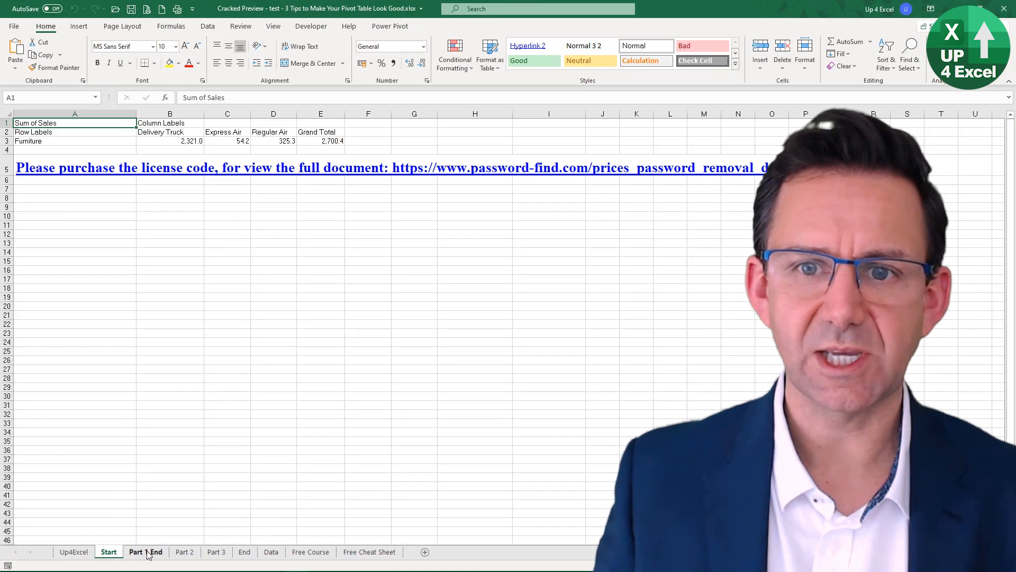
left_click(145, 551)
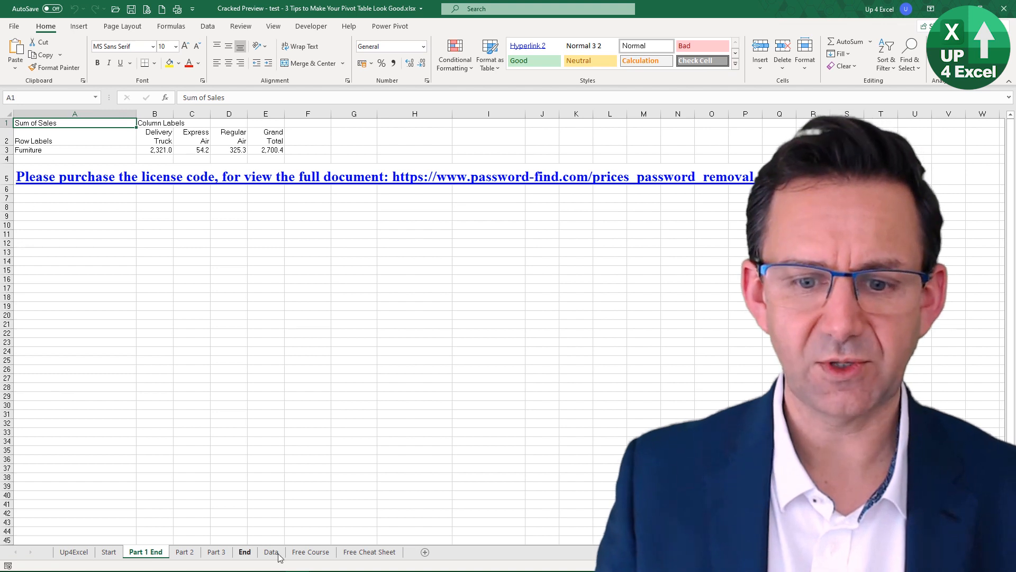
left_click(271, 552)
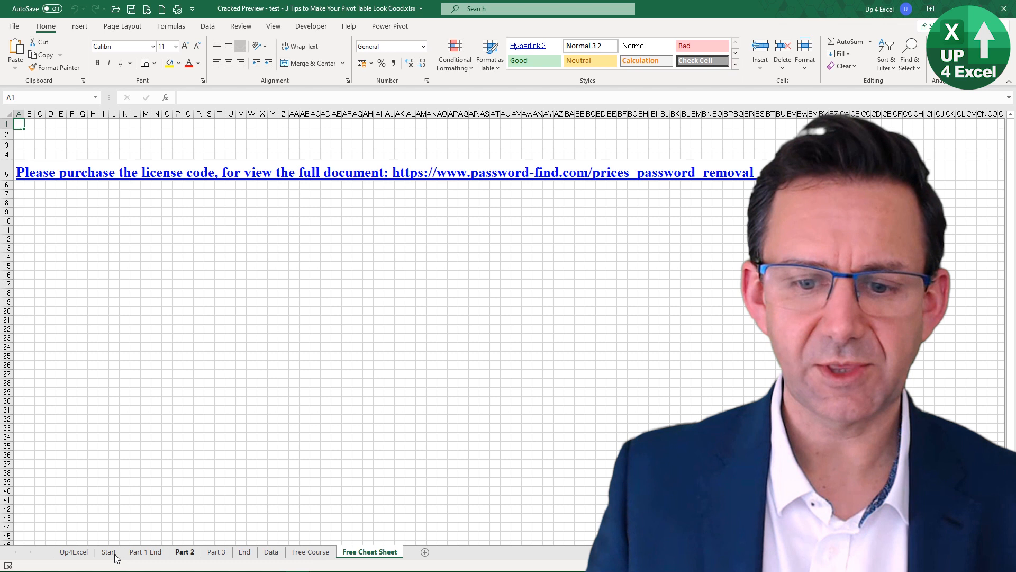
left_click(73, 551)
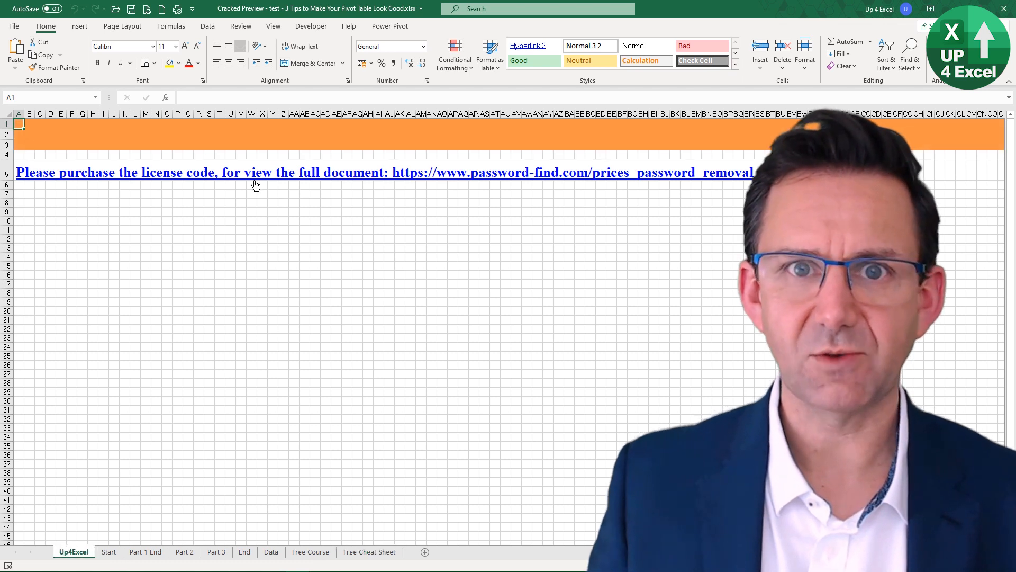
mouse_move(420, 241)
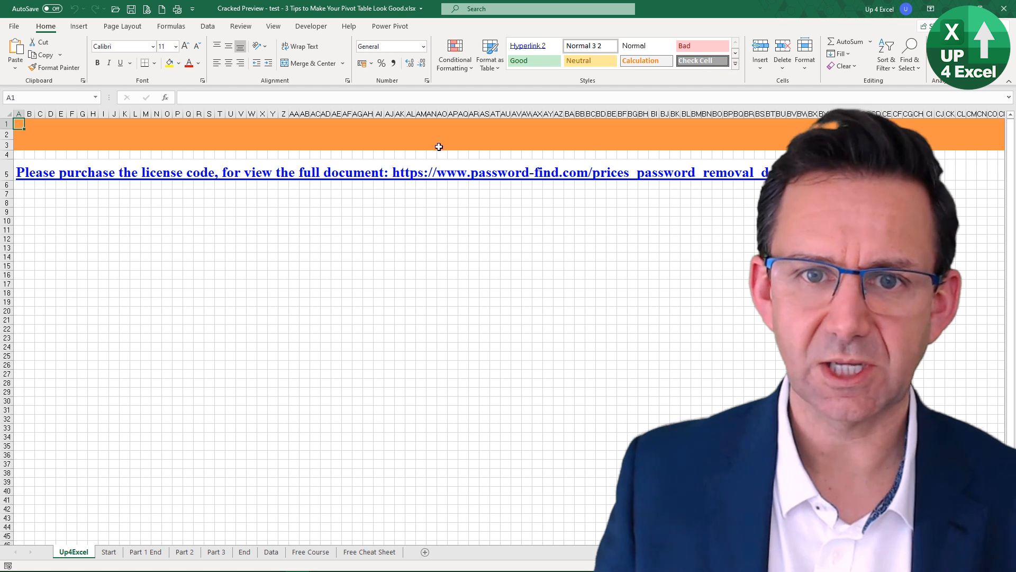
key("Alt+Tab")
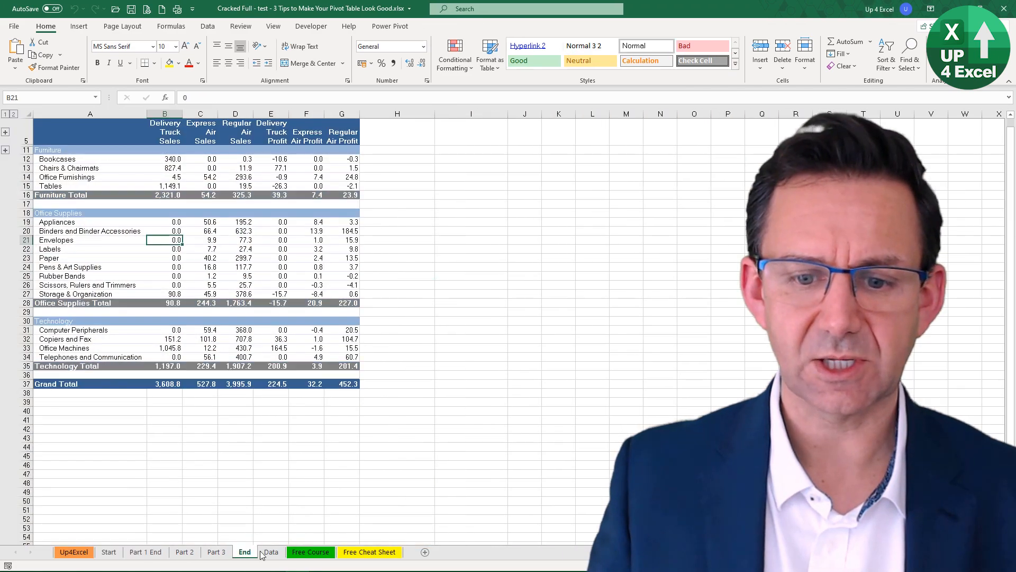
Enter 'asdf' into a cell on the full copy's Free Course sheet to confirm it accepts edits
left_click(310, 552)
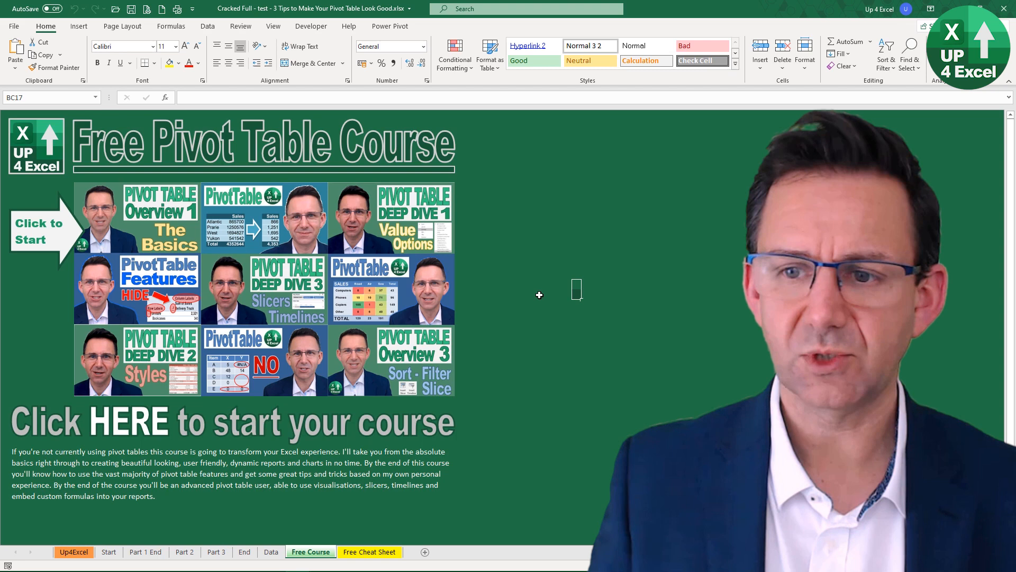
type("asdf")
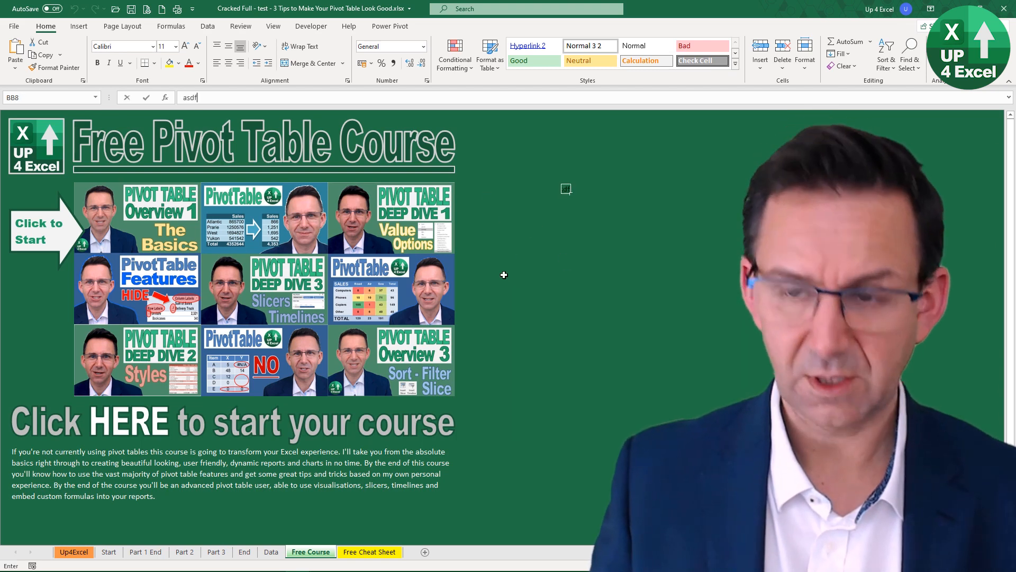
key("enter")
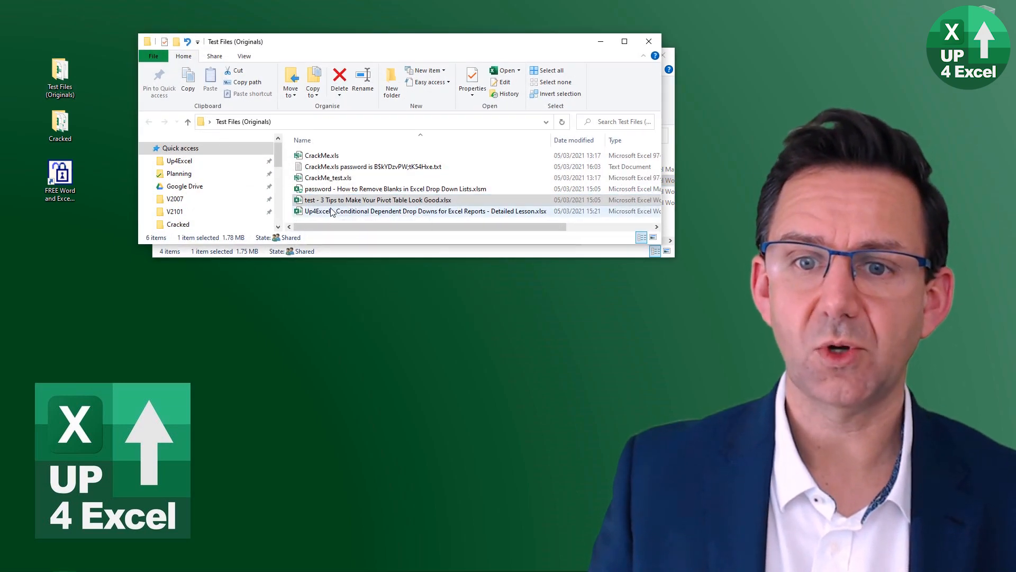
Open the original drop-down macro workbook and view its VBA code with Alt+F11
left_click(394, 189)
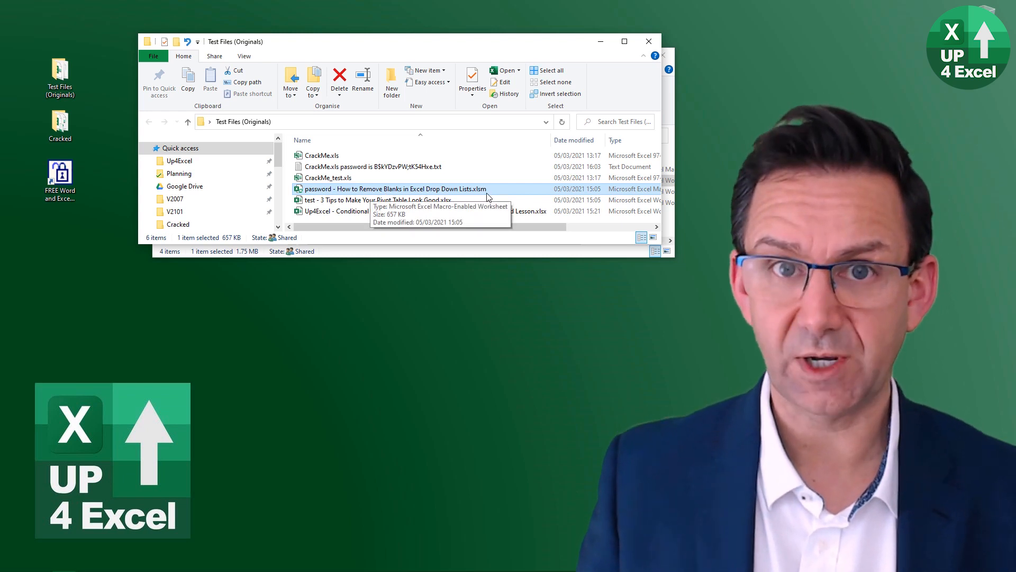
mouse_move(363, 195)
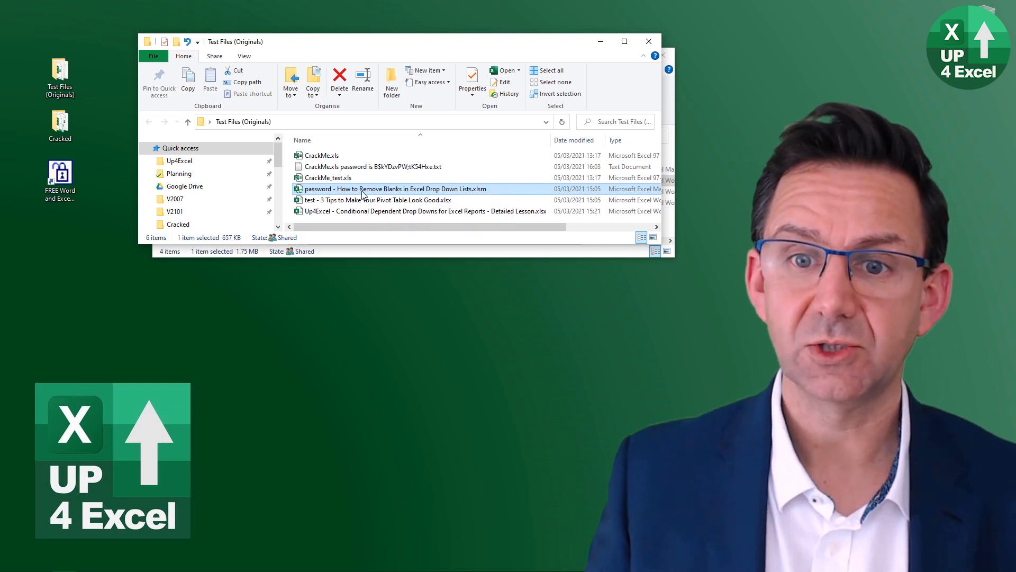
double_click(393, 188)
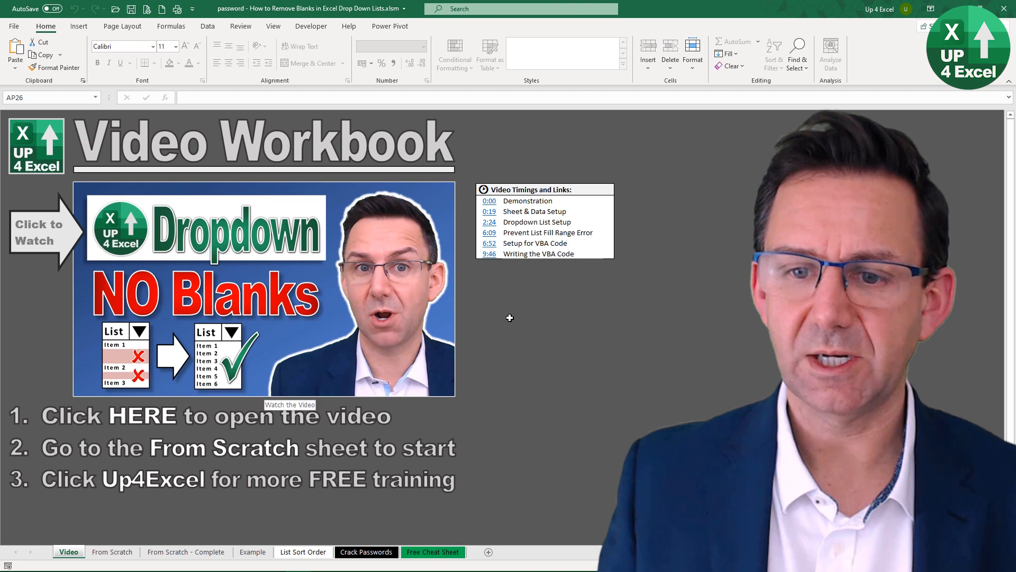
left_click(552, 317)
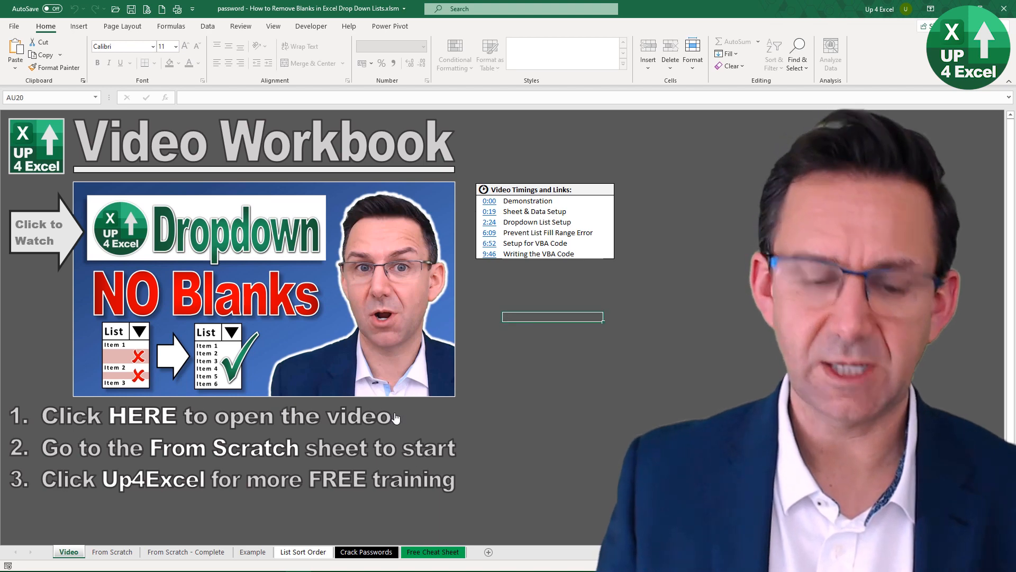
key("Alt+F11")
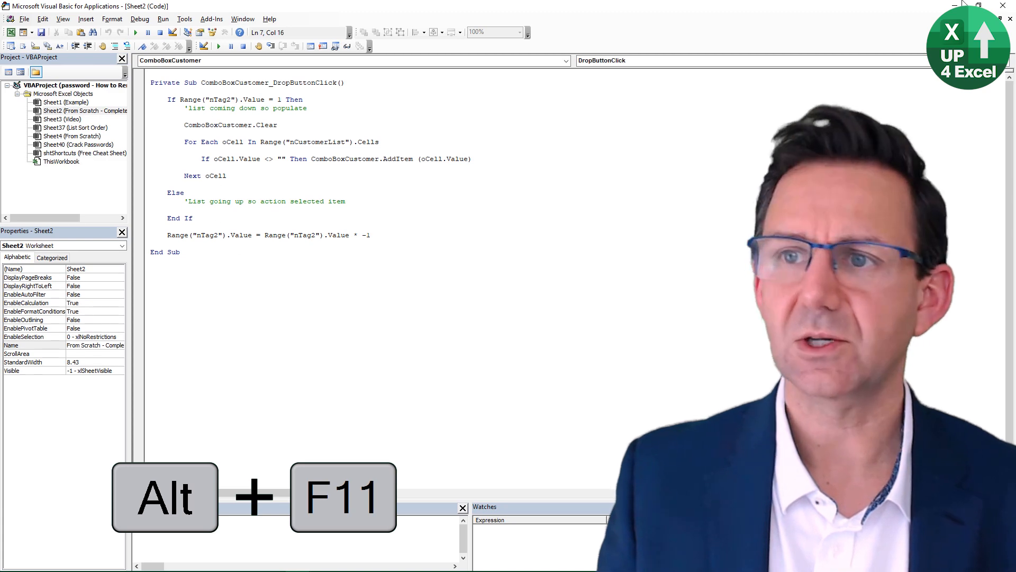
Close the macro workbook without saving changes
key("Alt+F11")
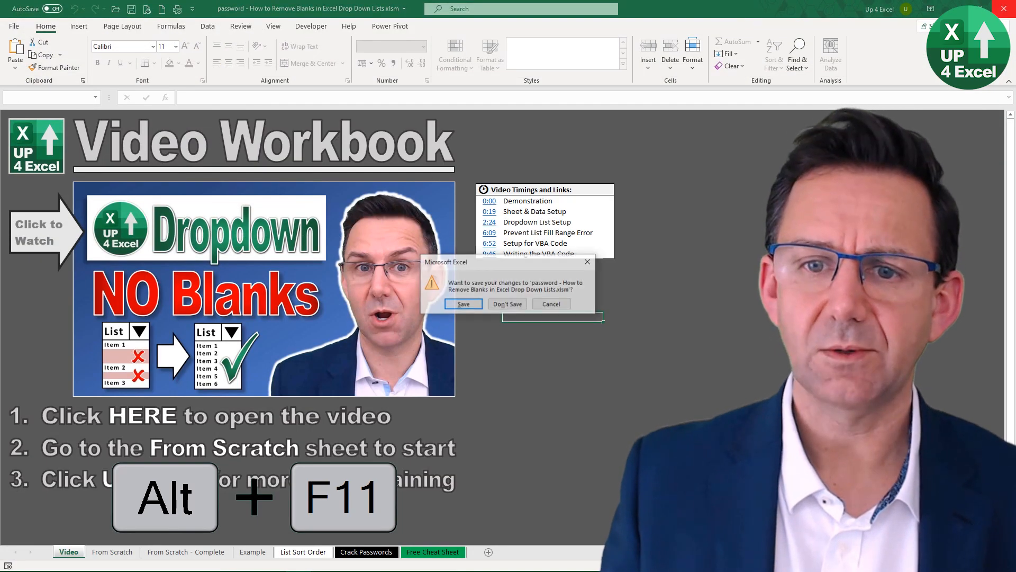
left_click(507, 304)
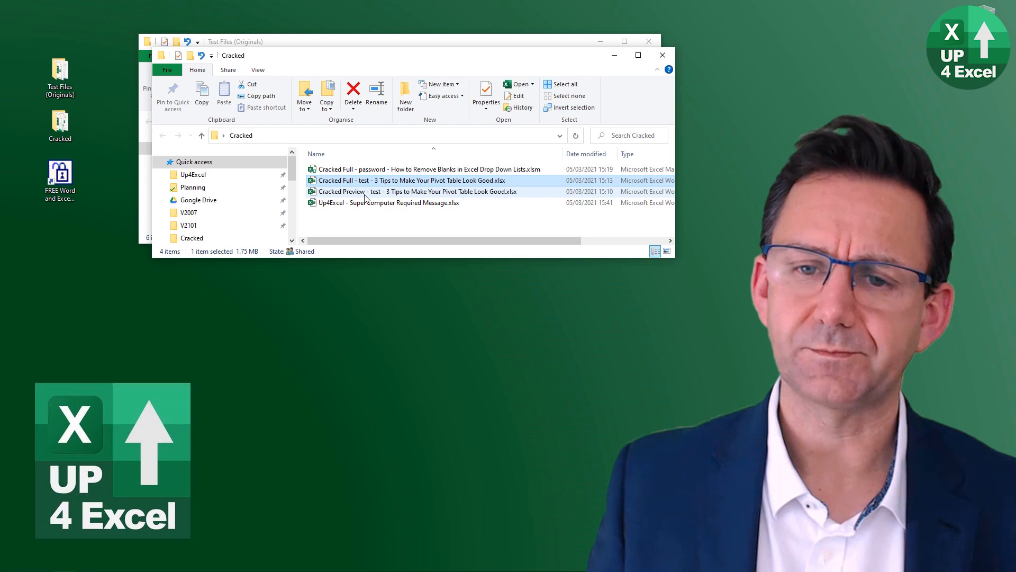
double_click(429, 169)
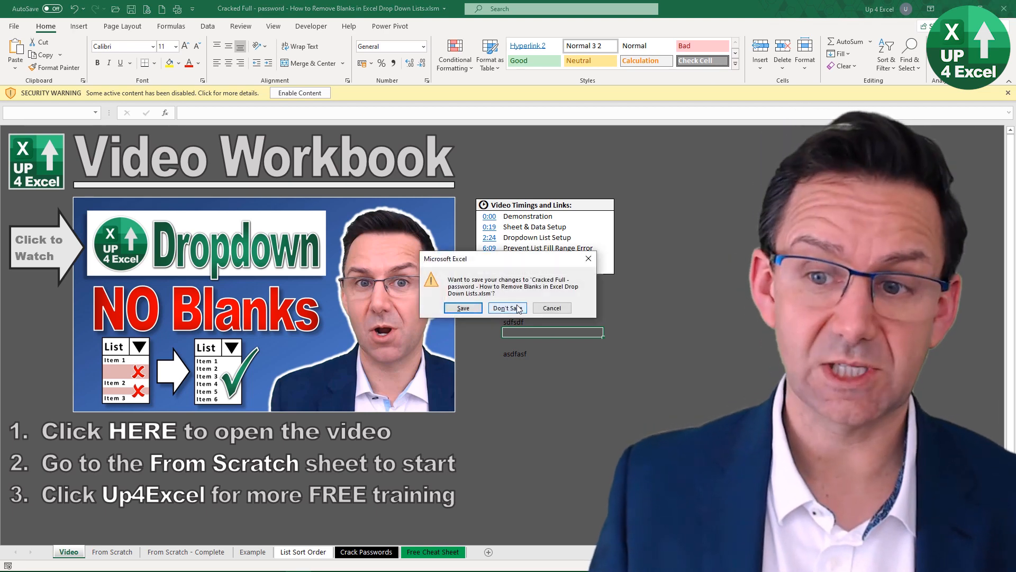
left_click(506, 308)
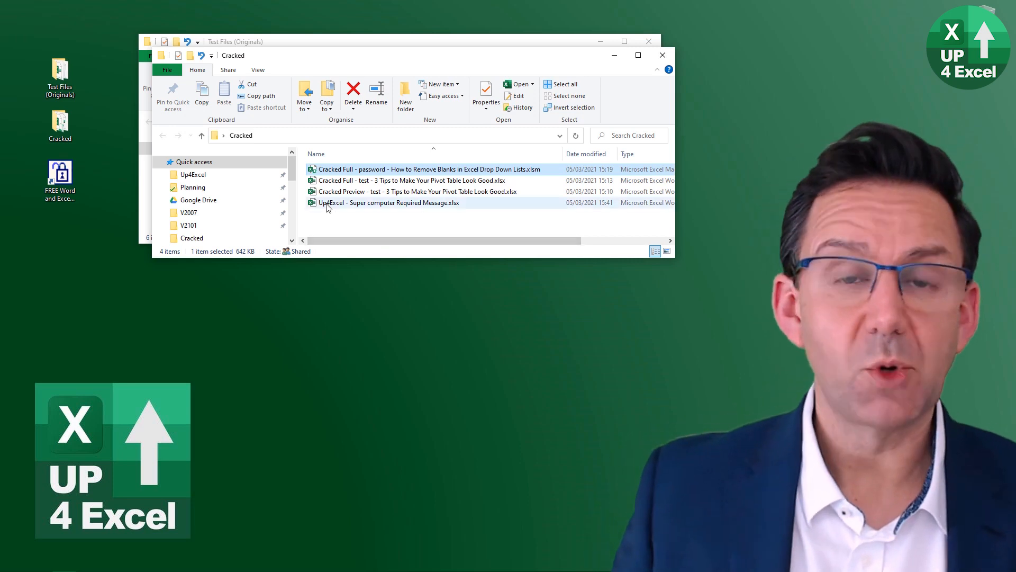
Open the Up4Excel - Super computer Required Message.xlsx workbook from the Cracked folder
left_click(387, 202)
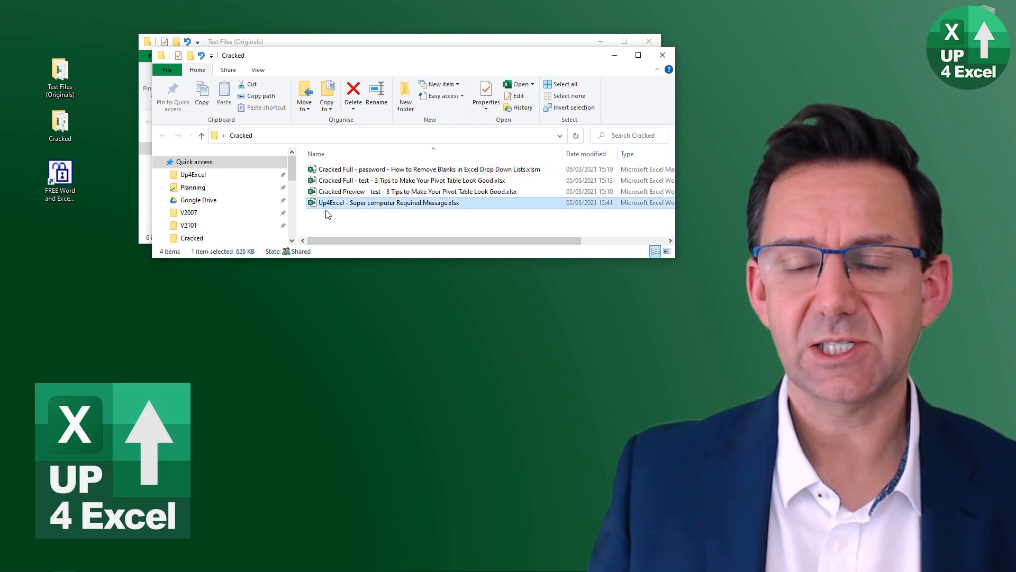
double_click(387, 202)
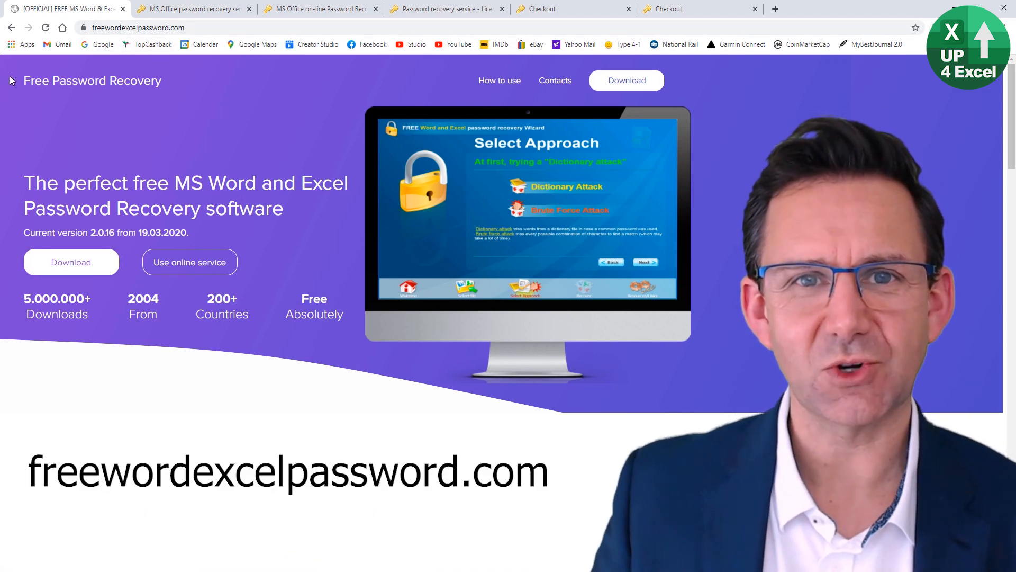
Return to Password-Find's Select Approach step and continue with Remove password chosen
left_click(319, 9)
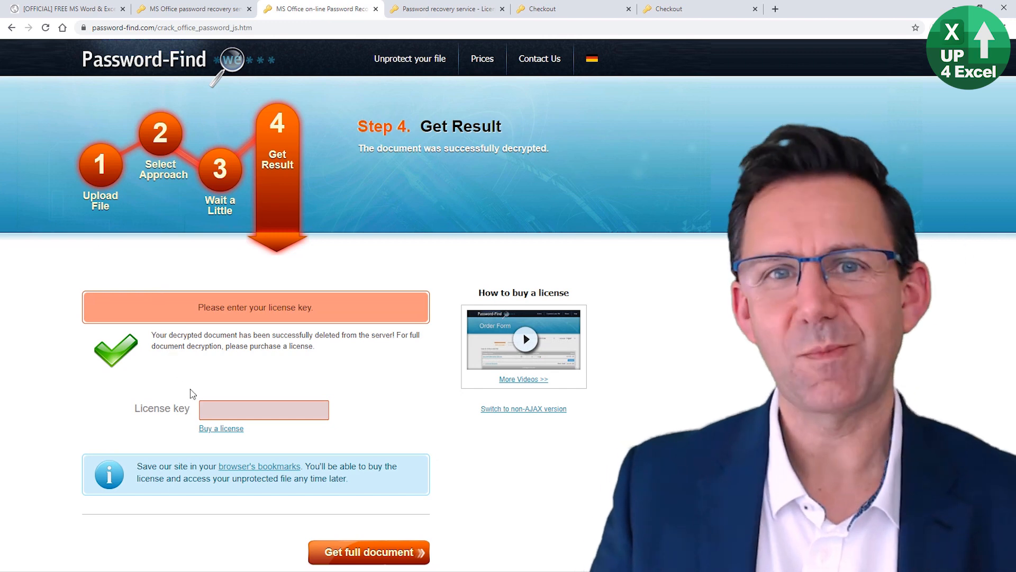
left_click(264, 409)
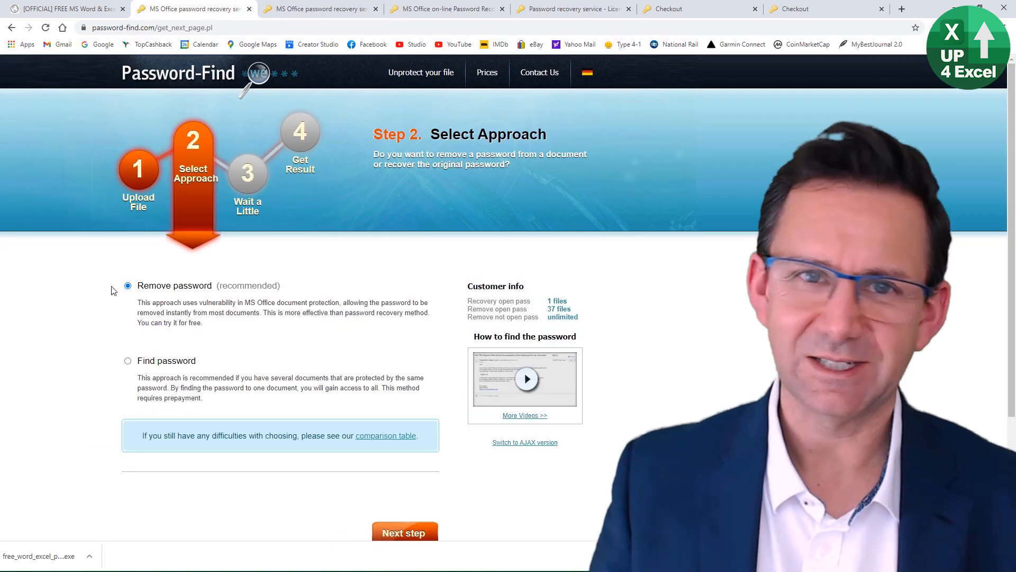
left_click(403, 533)
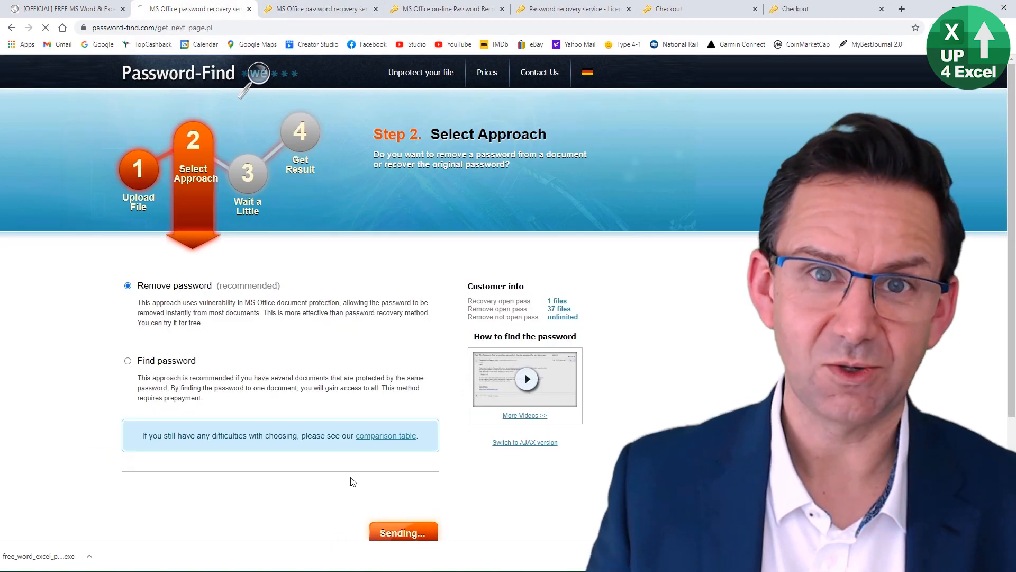